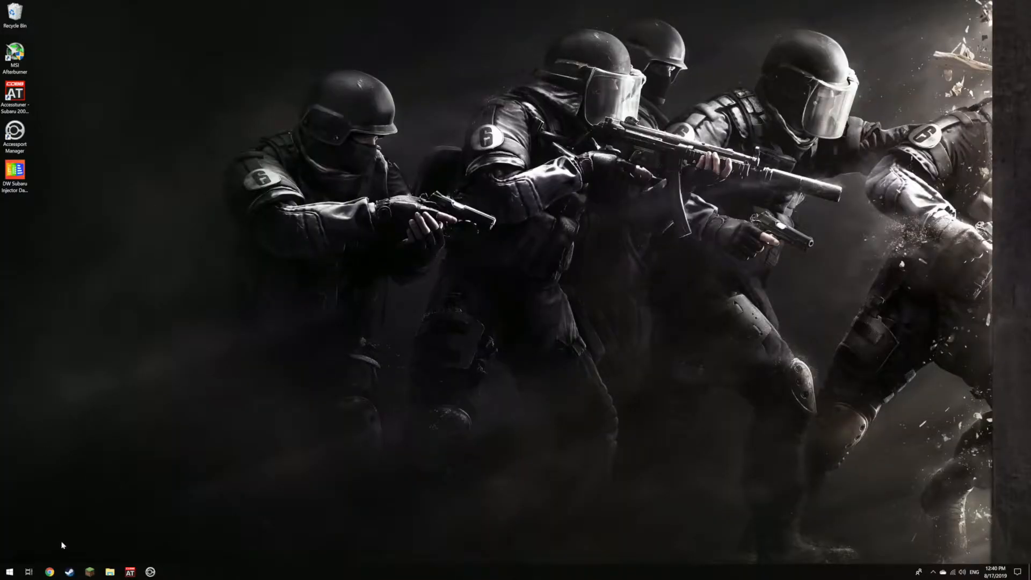
- Browse DeatschWerks Injector Tuning Data to Subaru Calibrations and fetch the COBB AP 750cc data
left_click(49, 572)
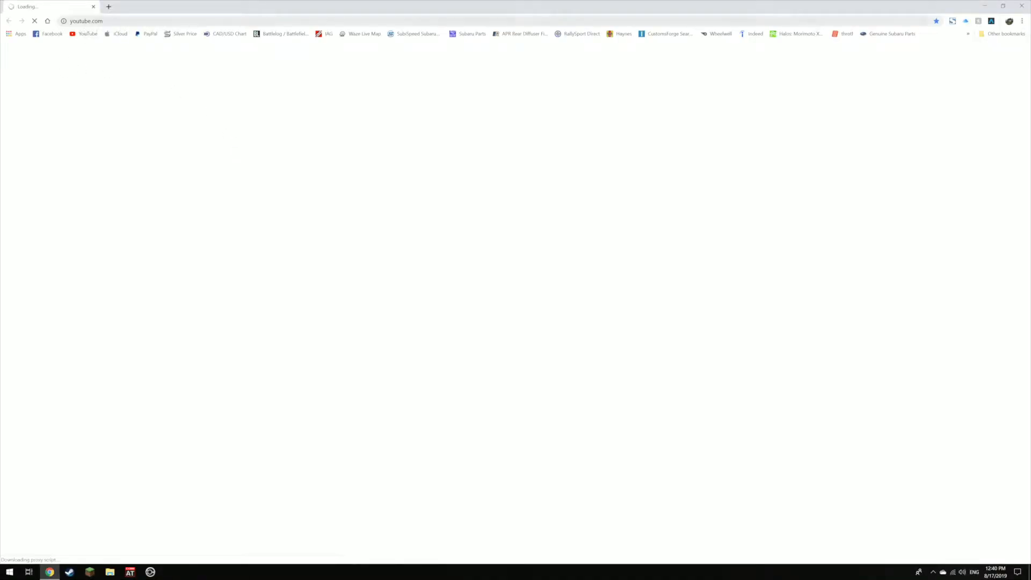
type("deatschwerks 740cc side feed injectors latency")
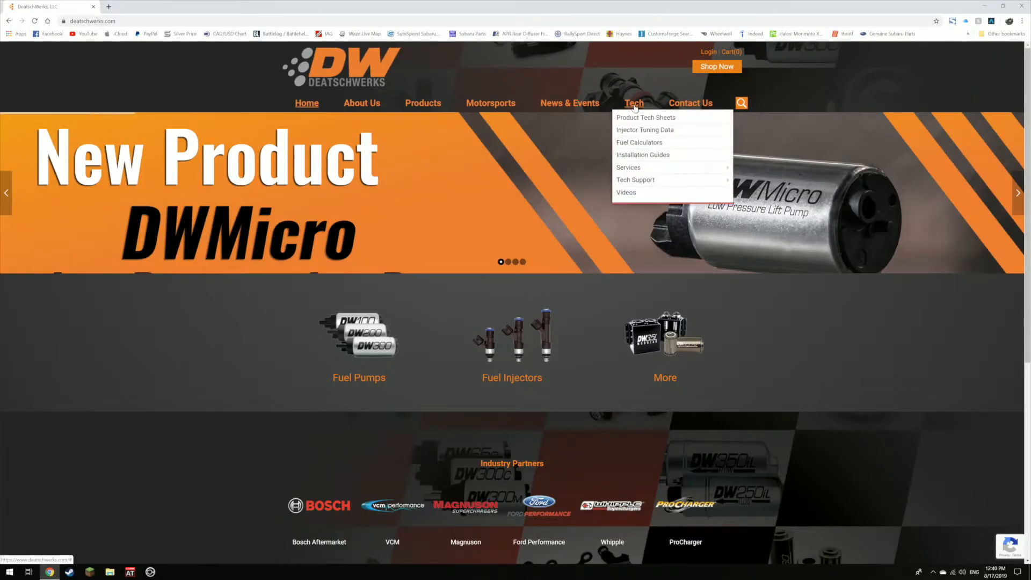
left_click(645, 130)
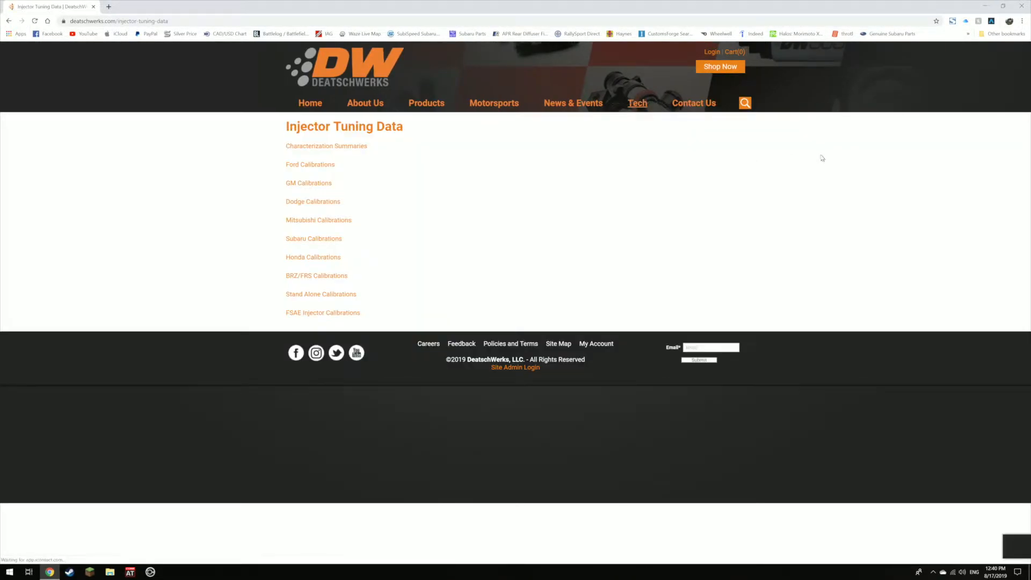
left_click(314, 238)
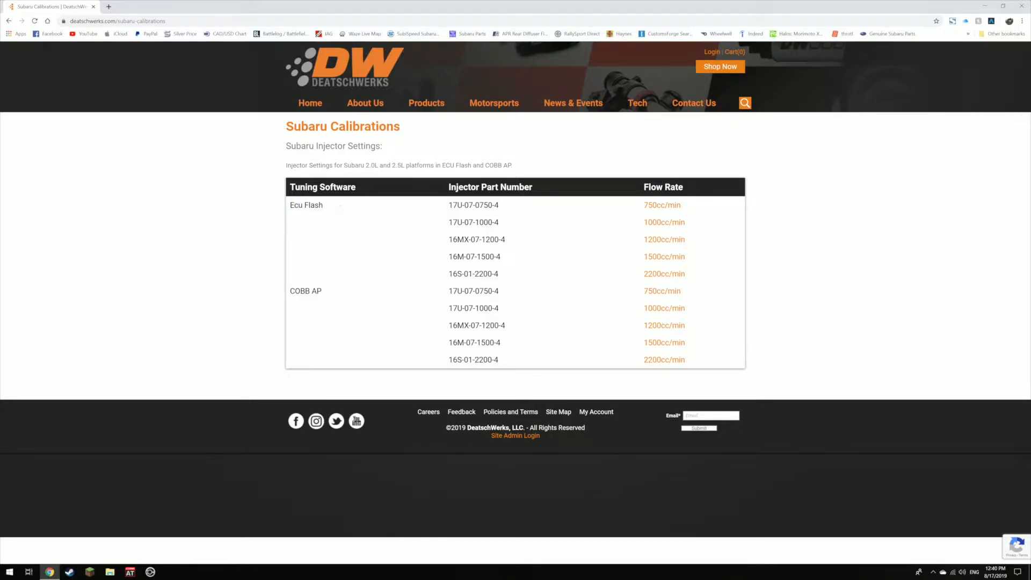
double_click(305, 291)
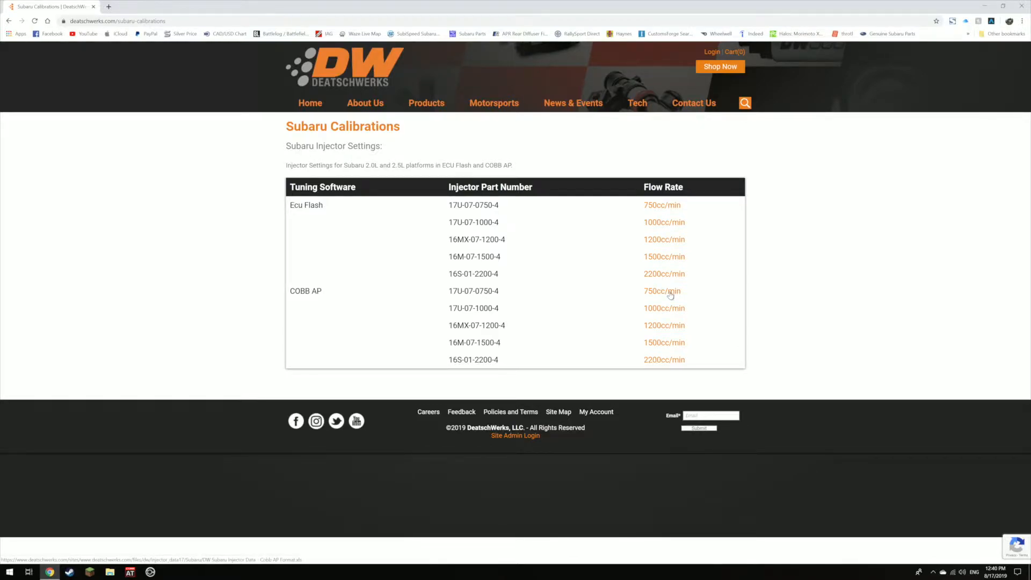
mouse_move(223, 105)
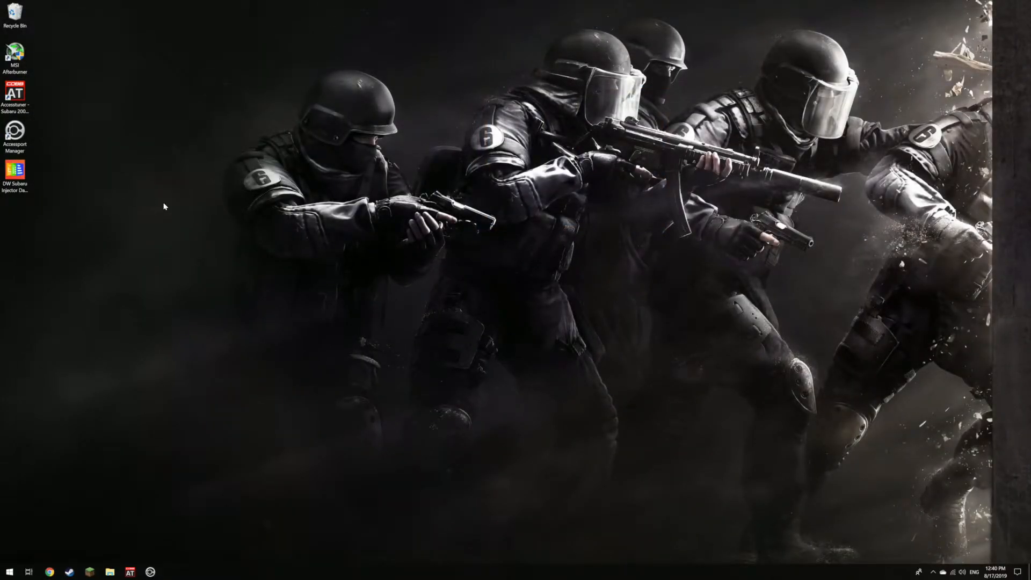
mouse_move(24, 223)
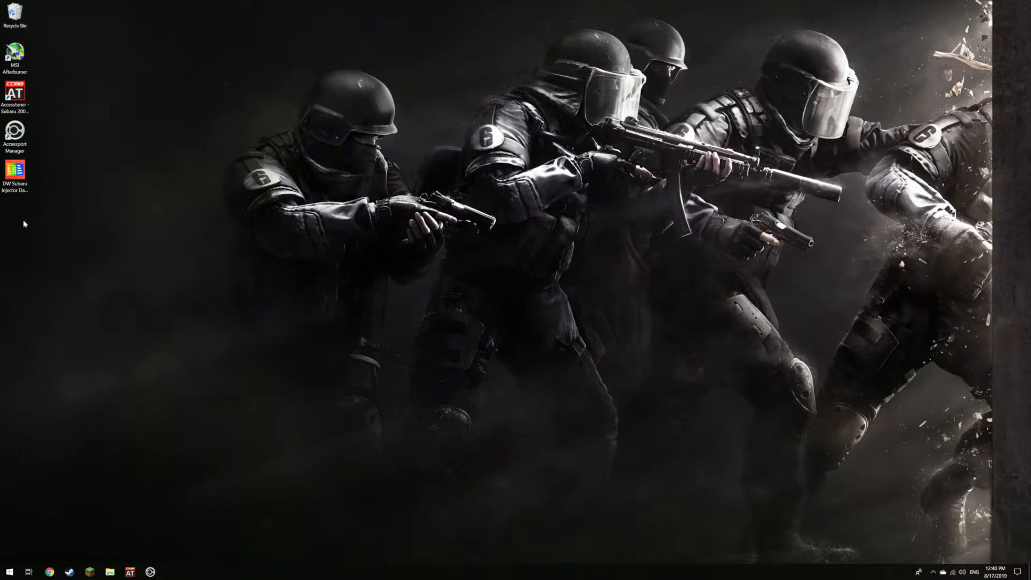
- Open the DW Subaru injector data workbook, dismiss the rating prompt, and return to Chrome
left_click(9, 571)
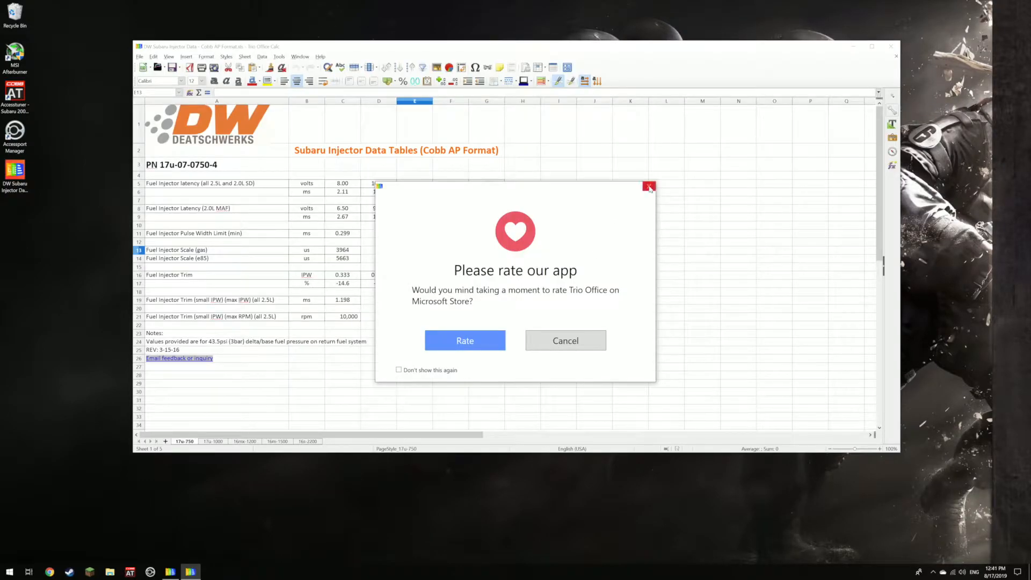
left_click(649, 186)
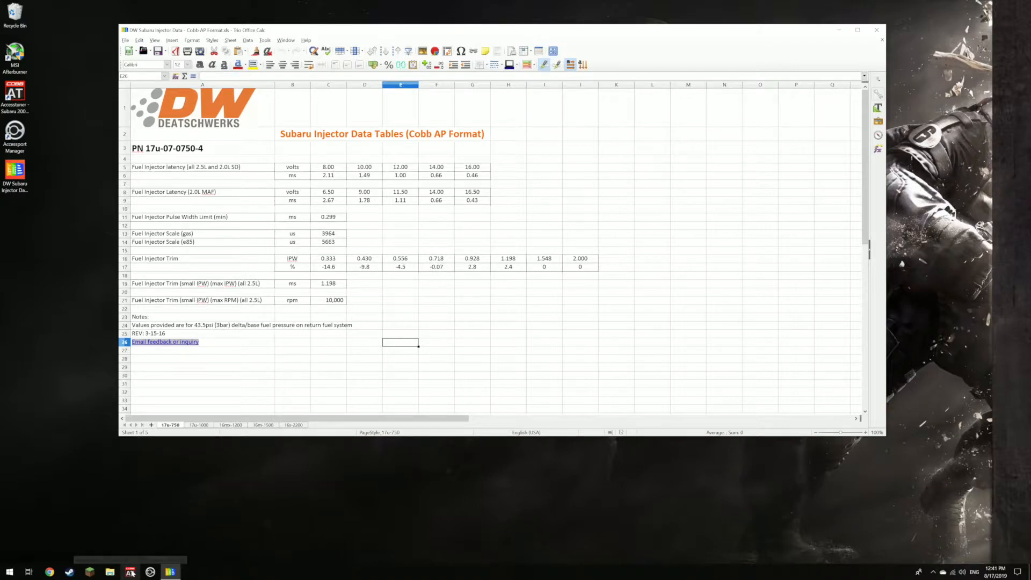
left_click(49, 572)
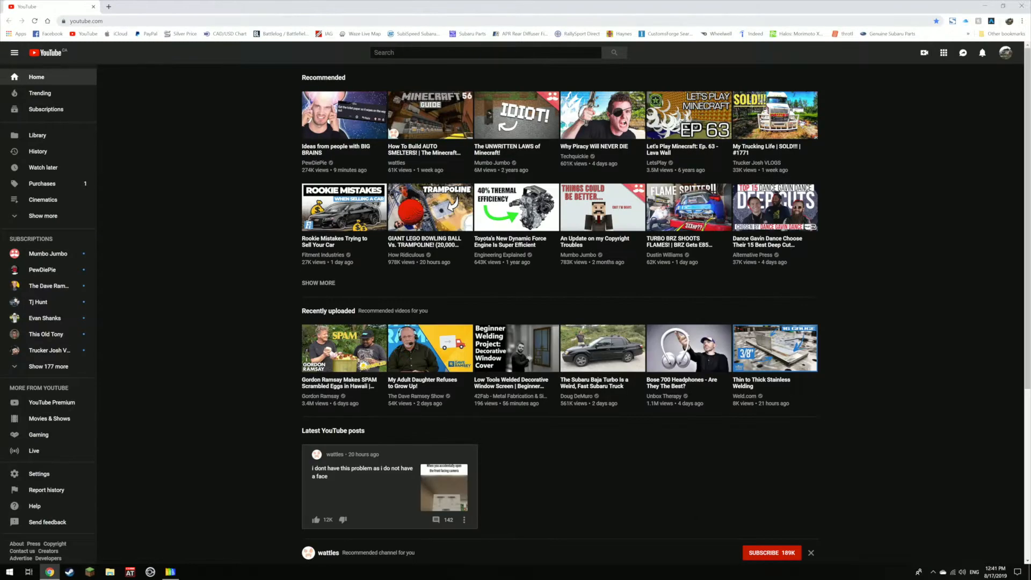
- Search 'efiu' and open the EFI University: Home result
left_click(99, 21)
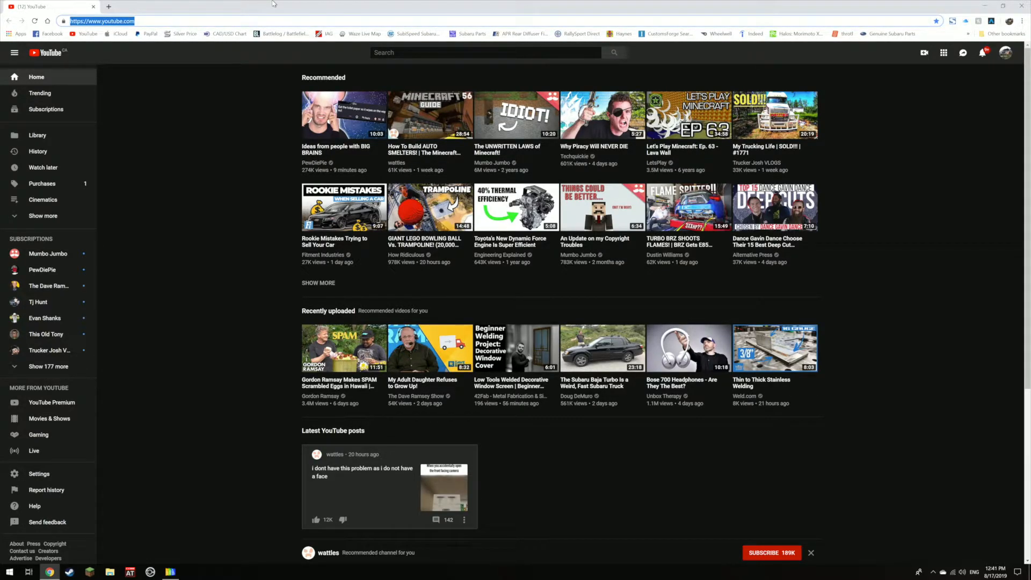
type("efiu")
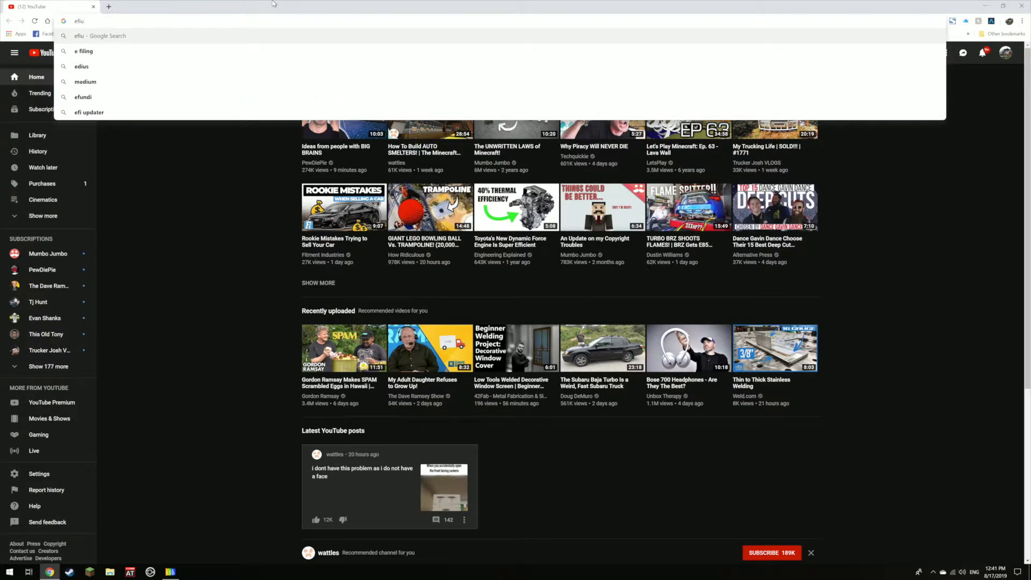
key("BackSpace")
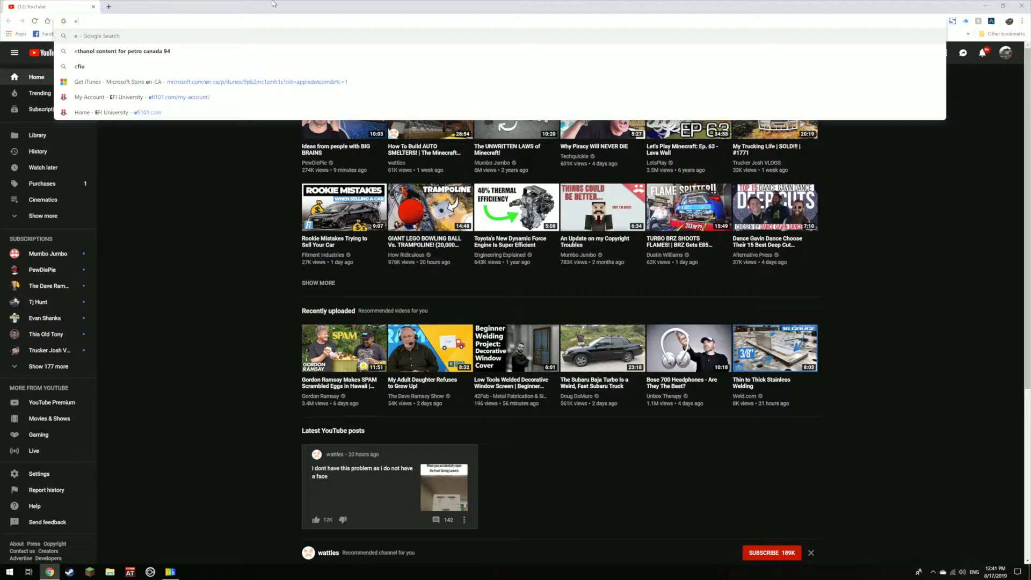
type("fiu")
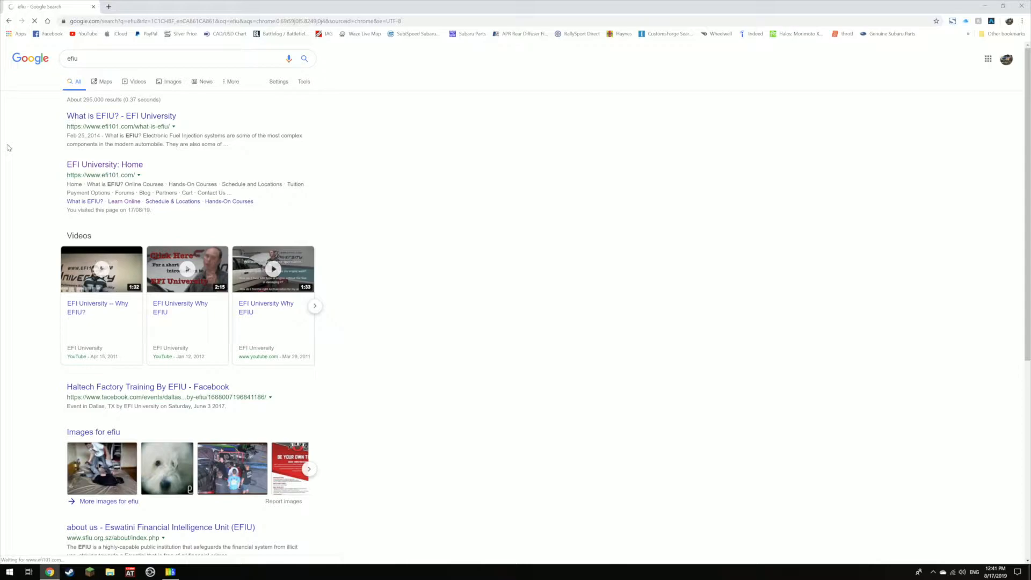
left_click(105, 163)
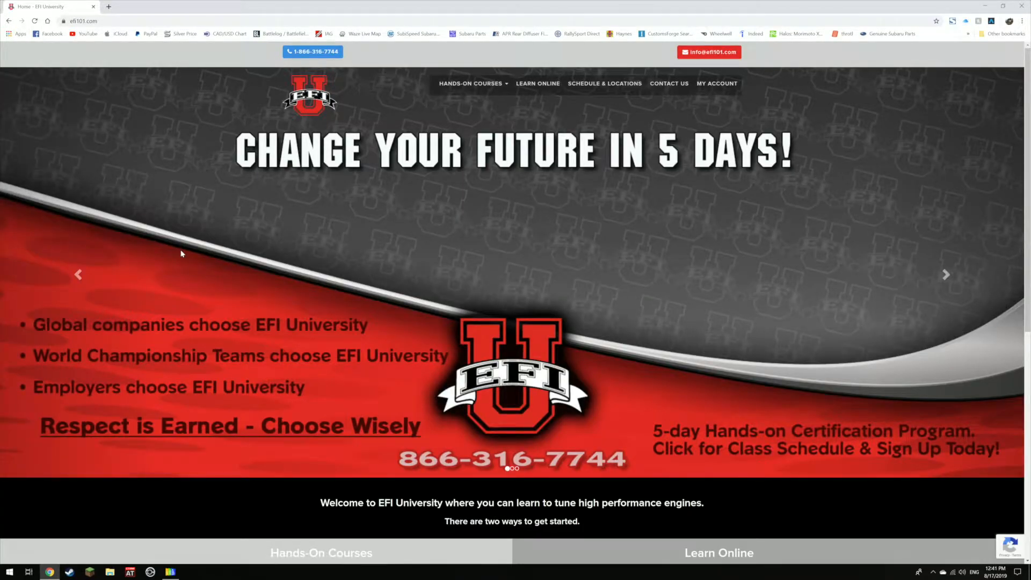
mouse_move(537, 83)
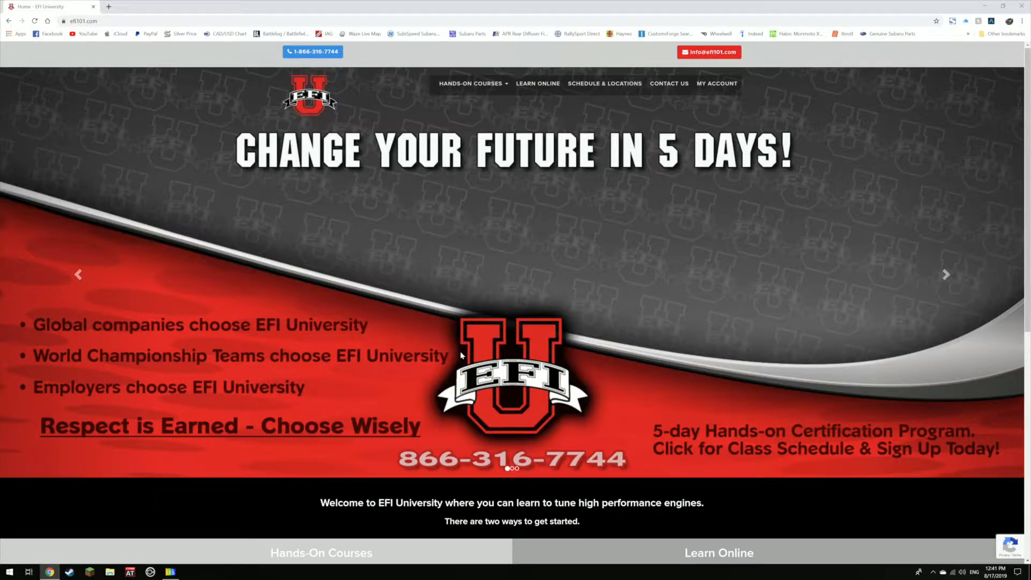
scroll("down", 3)
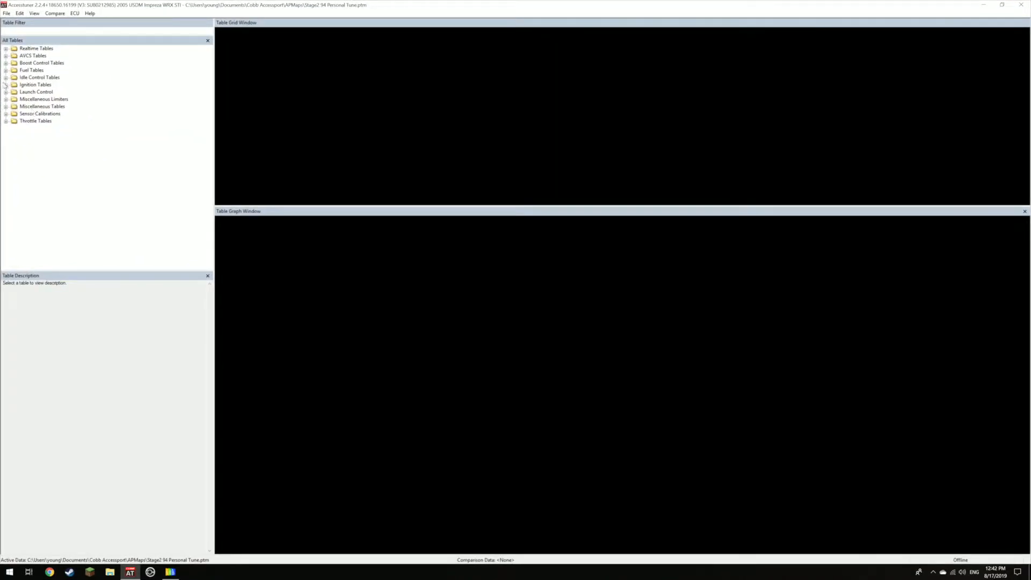
- Expand Realtime Tables, view MAF Calibration, then display the Fuel Injector Scale table
left_click(6, 48)
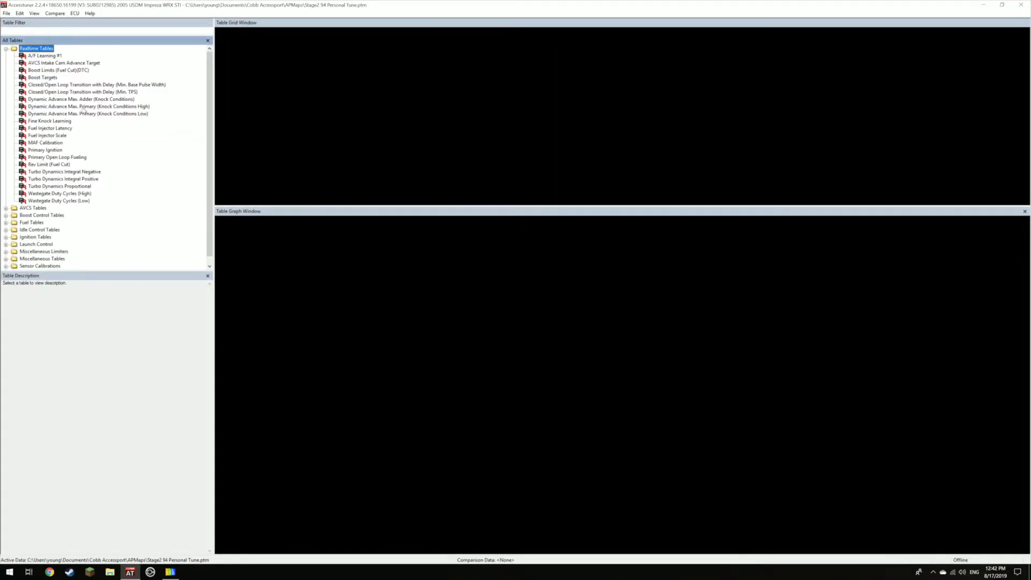
mouse_move(132, 217)
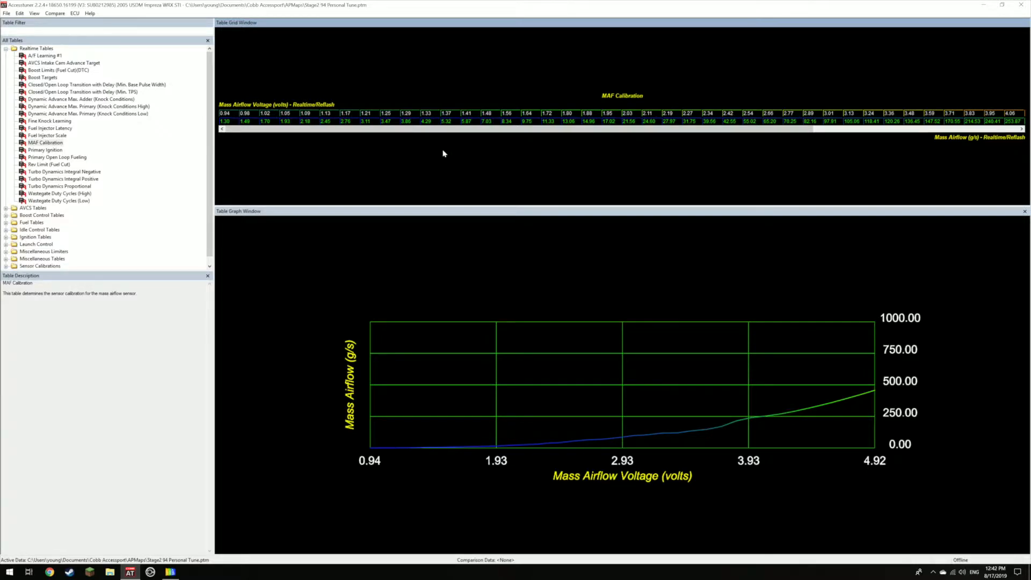
mouse_move(436, 134)
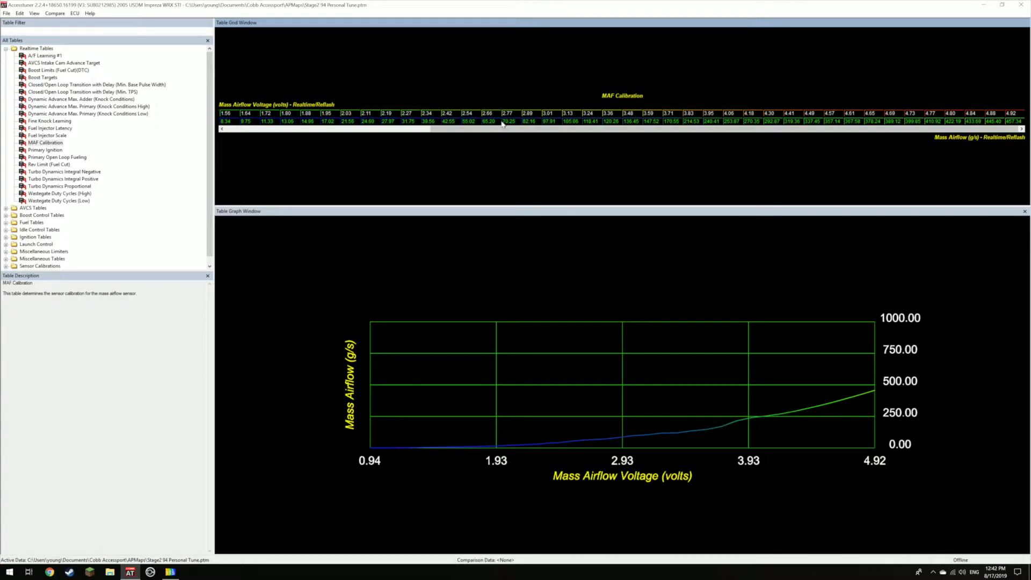
scroll("left", 3)
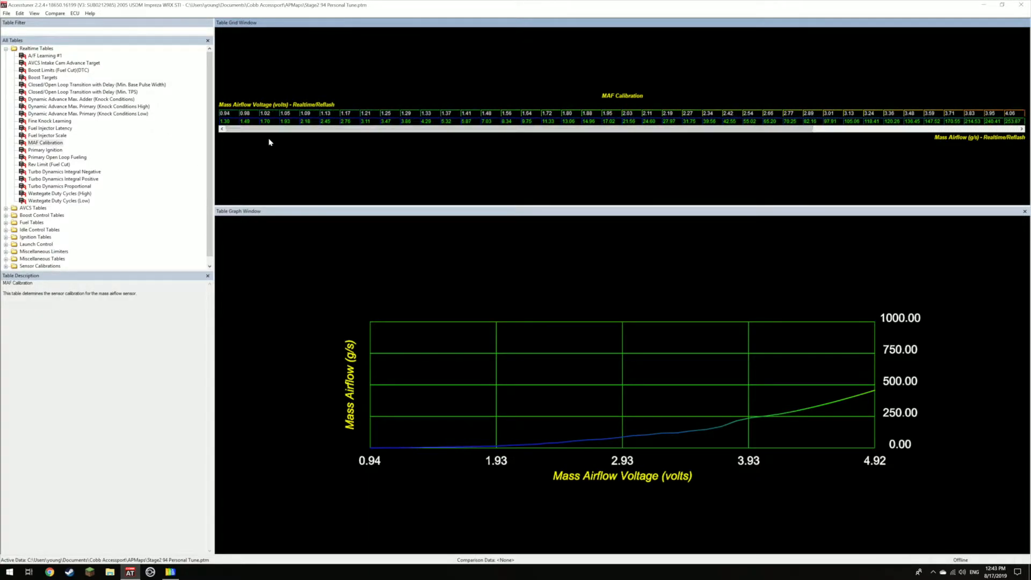
left_click(46, 135)
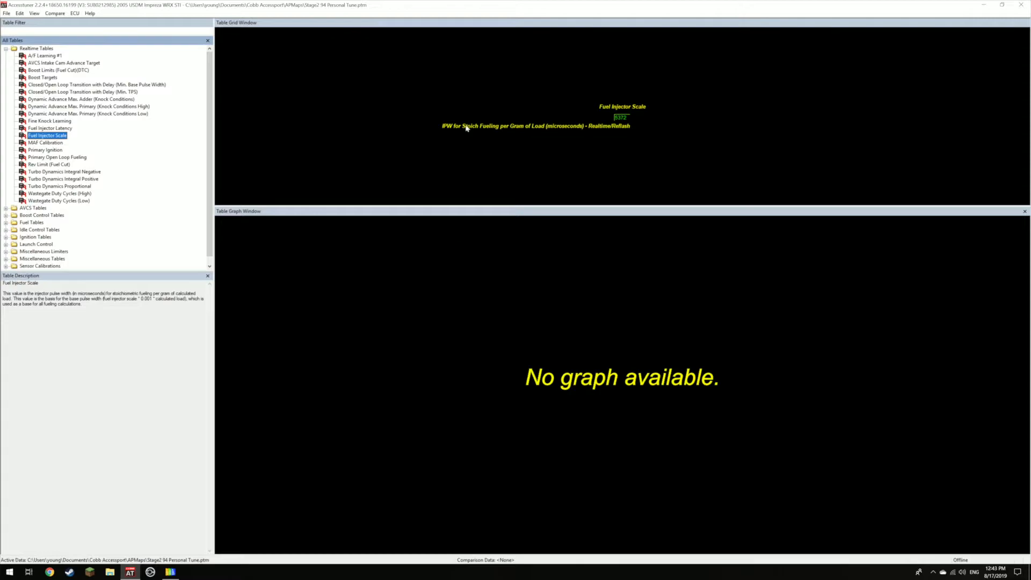
- Glance at Fine Knock Learning, reopen Fuel Injector Scale, then bring the injector spreadsheet forward
left_click(48, 121)
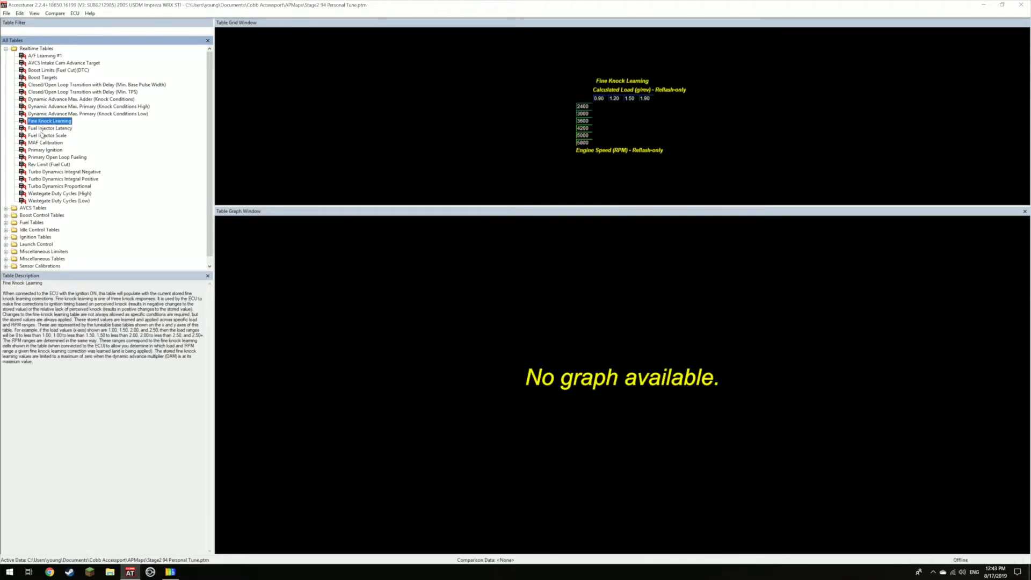
left_click(47, 135)
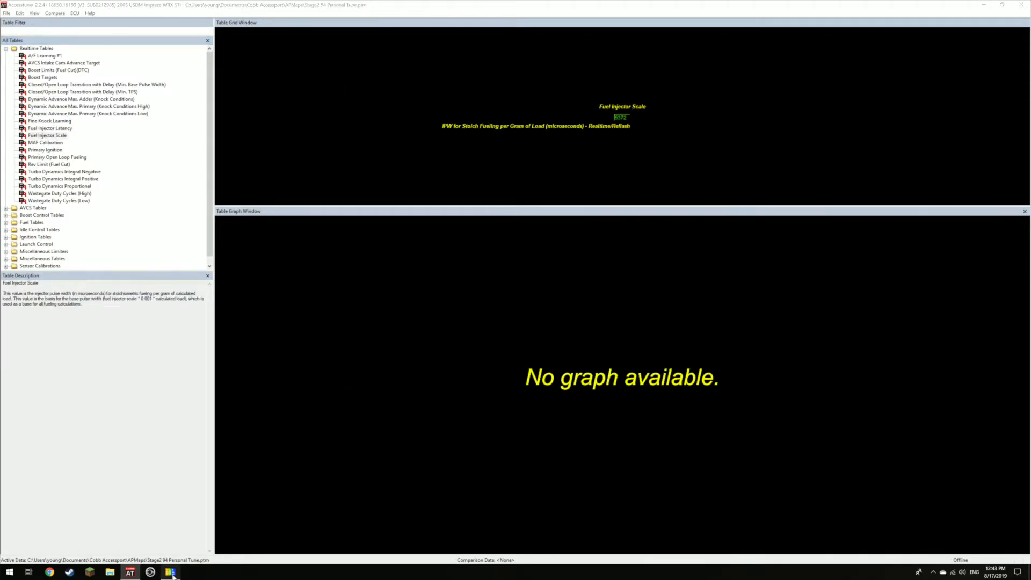
left_click(170, 572)
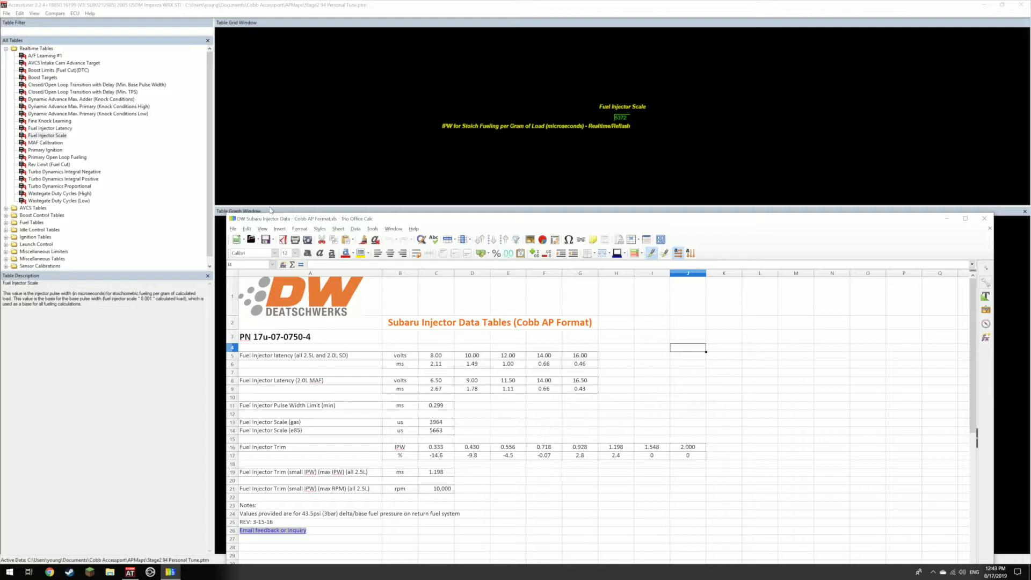
mouse_move(275, 137)
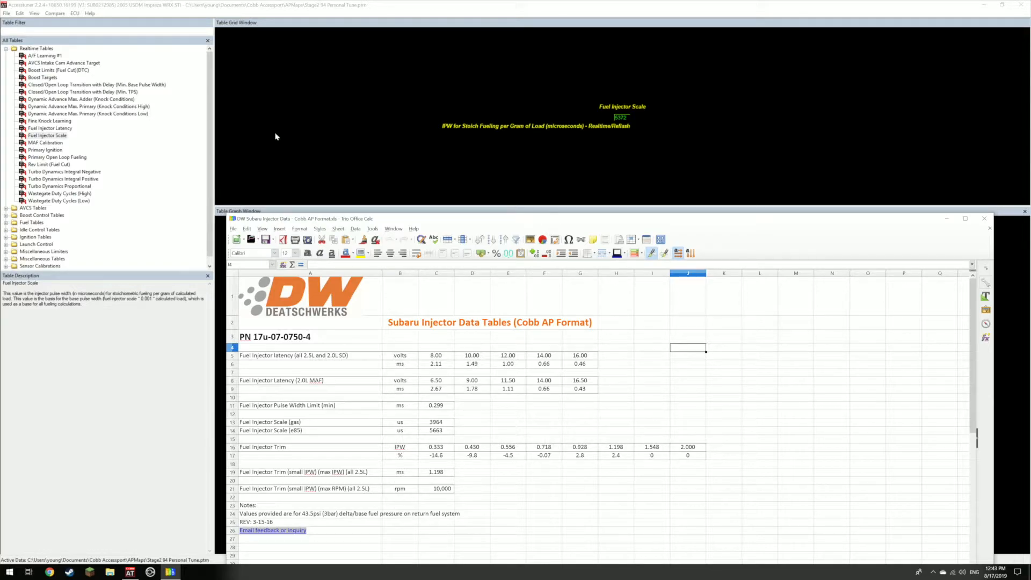
mouse_move(461, 363)
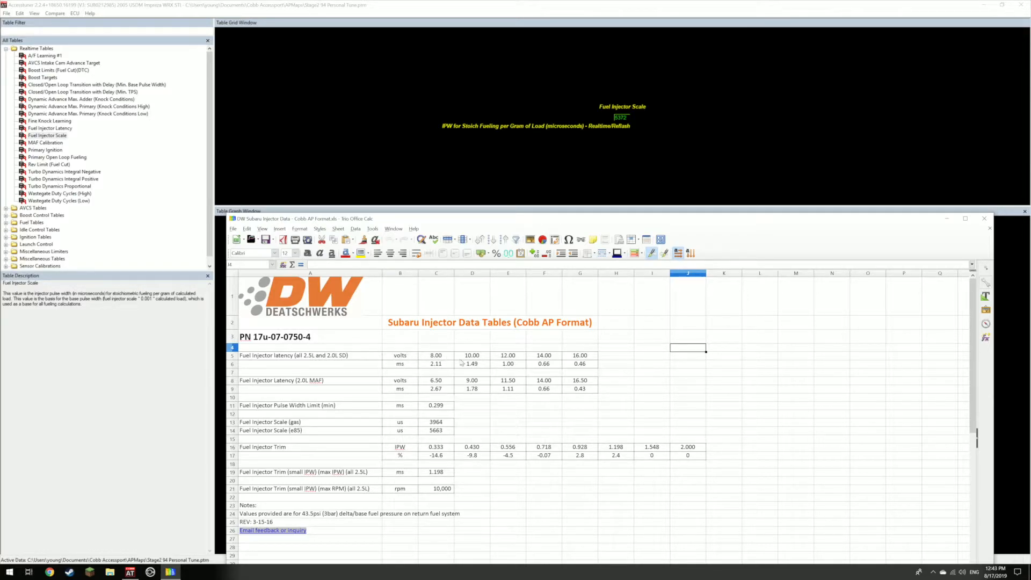
mouse_move(466, 363)
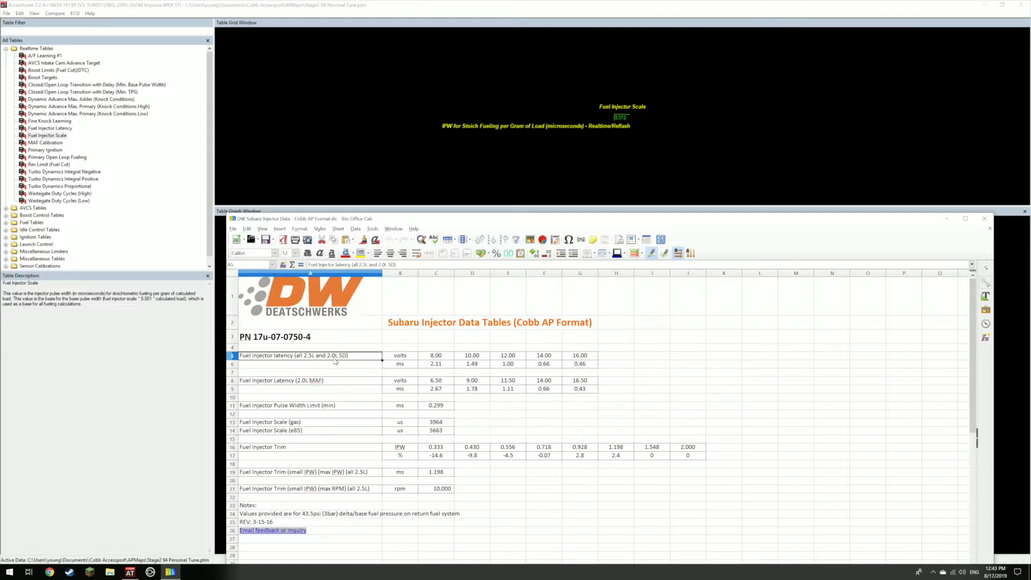
mouse_move(339, 361)
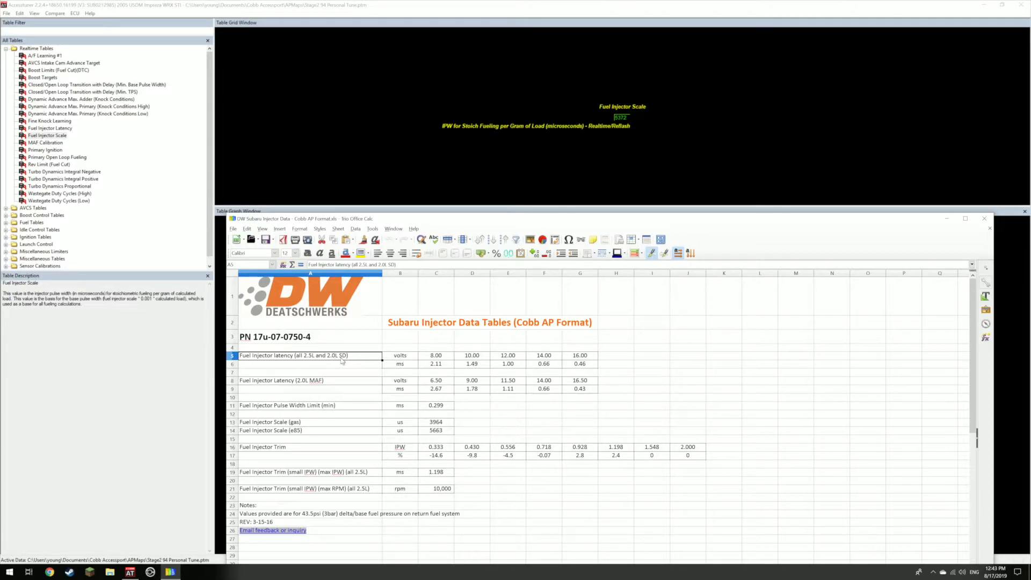
- Paste the row-6 all 2.5L/2.0L SD latency values from Calc into Fuel Injector Latency
left_click(310, 380)
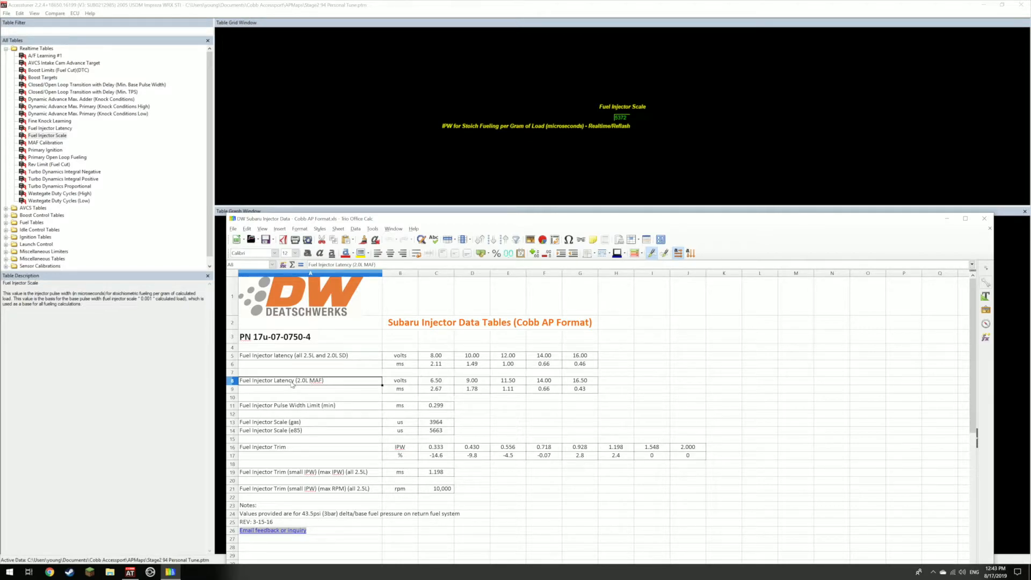
left_click(309, 355)
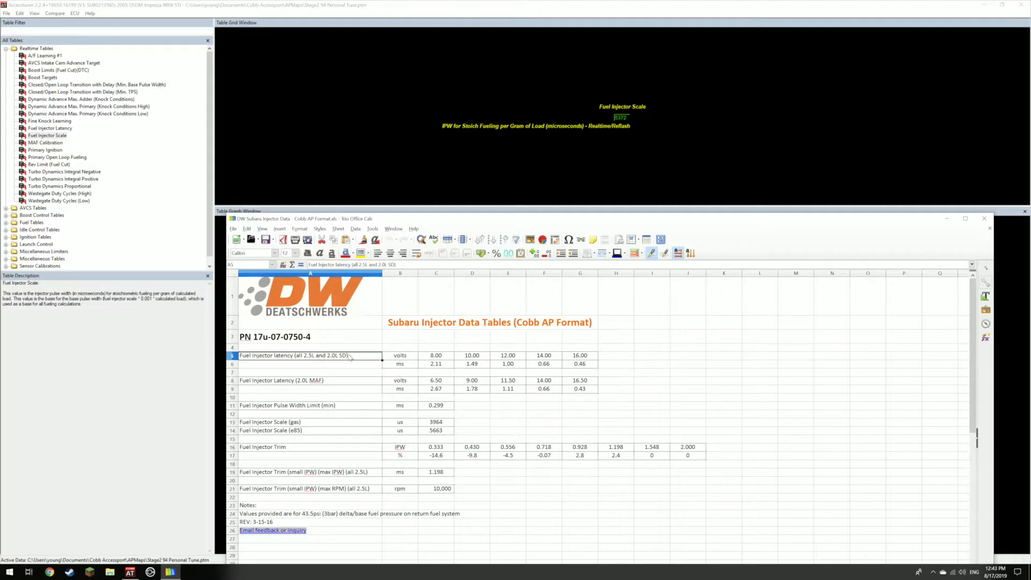
left_click(436, 355)
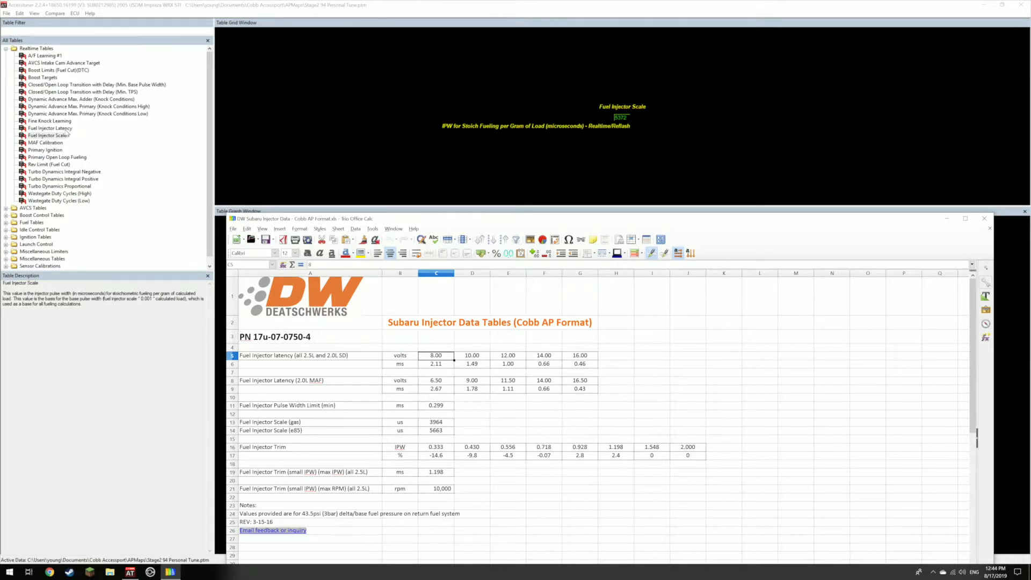
left_click(50, 129)
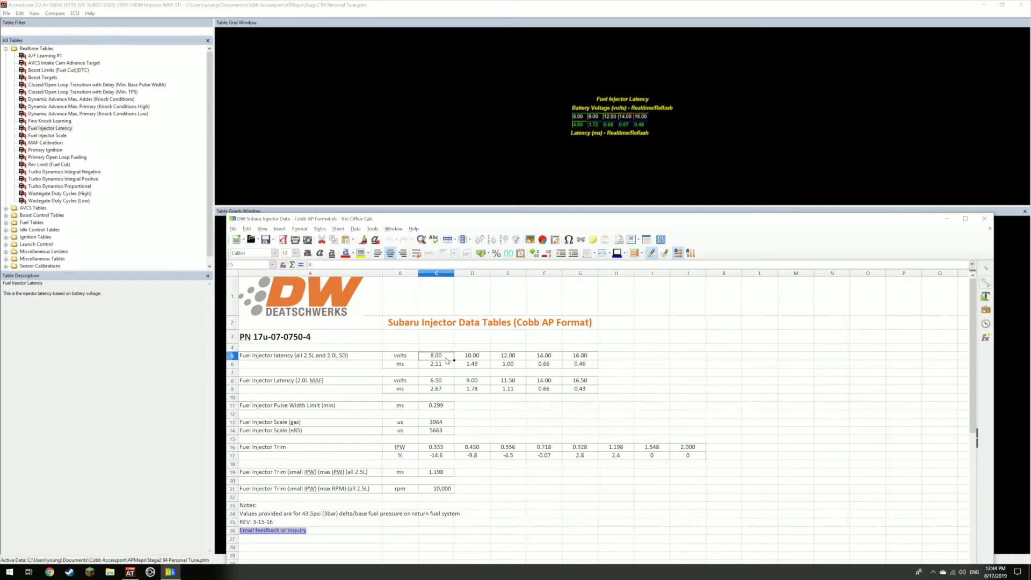
left_click_drag(437, 355, 581, 355)
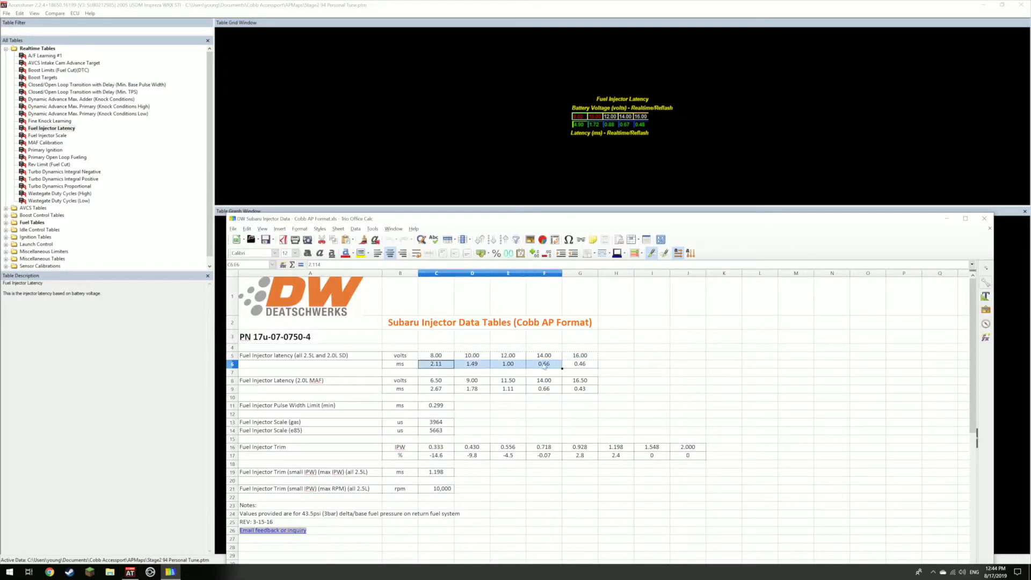
left_click_drag(436, 364, 579, 364)
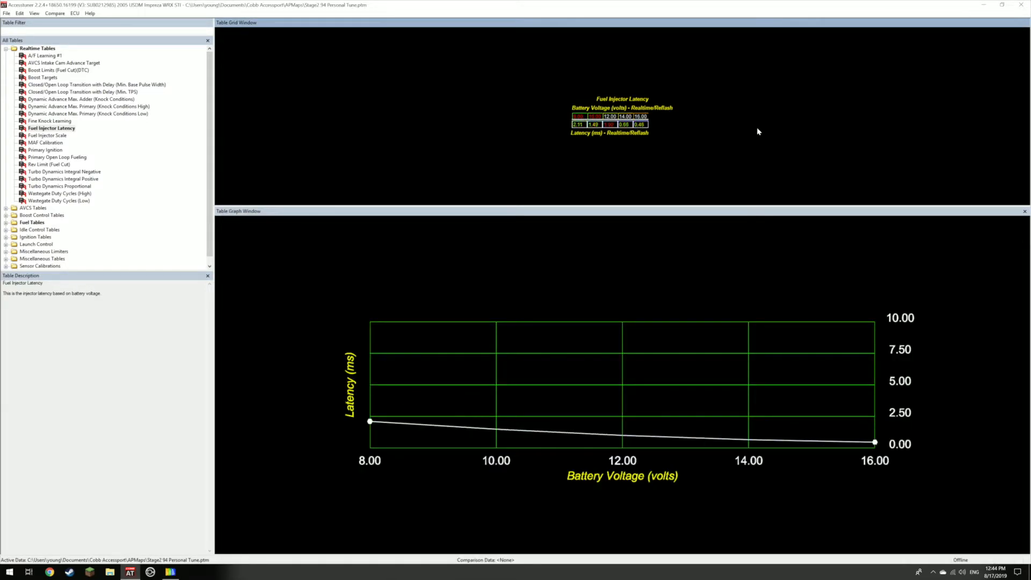
mouse_move(605, 273)
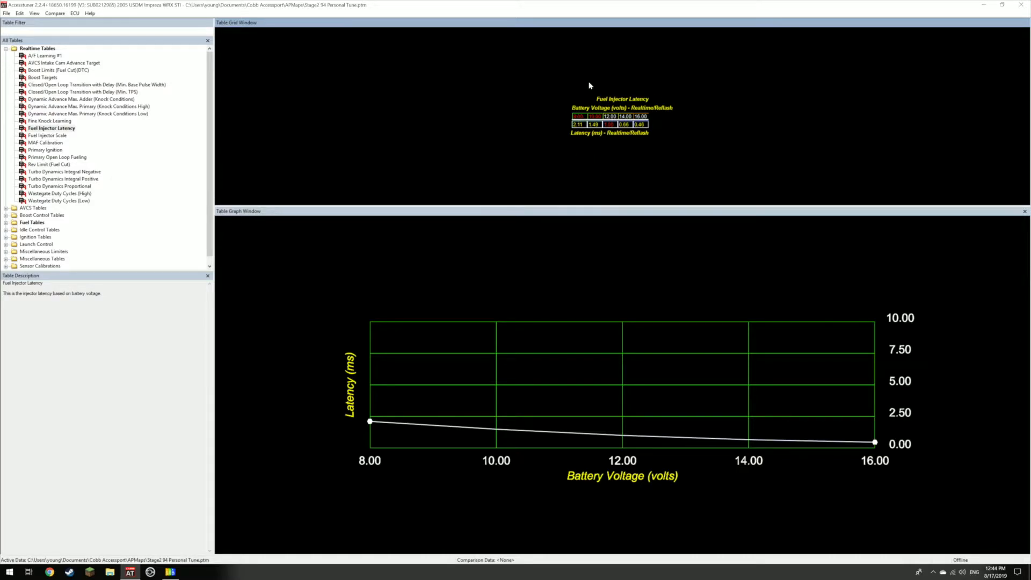
mouse_move(595, 138)
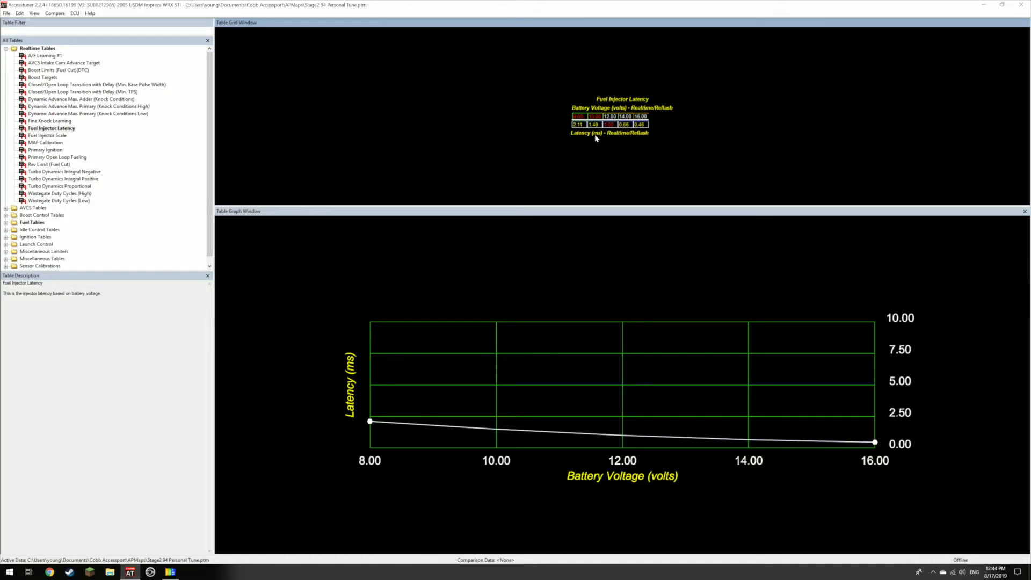
left_click(169, 571)
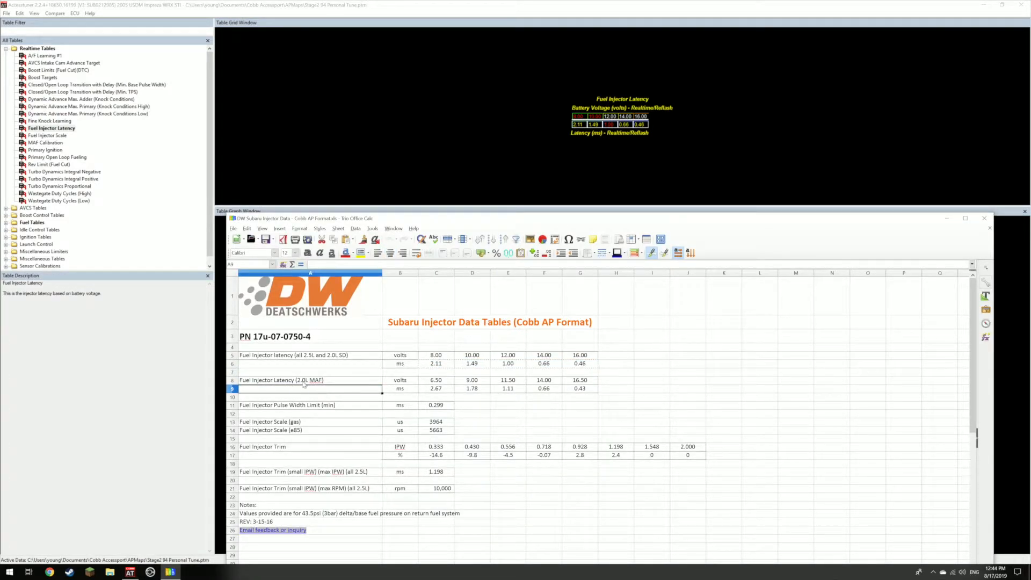
scroll("down", 3)
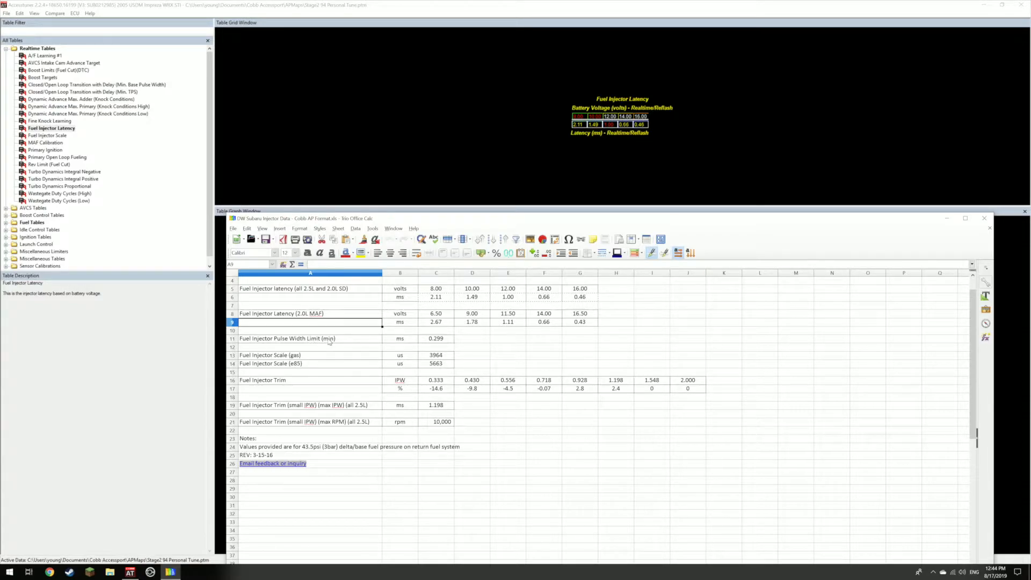
- Set Fuel Injector Pulse Width Limit (Min) to 0.299, then select the 5663 and 3964 scale values
left_click(59, 194)
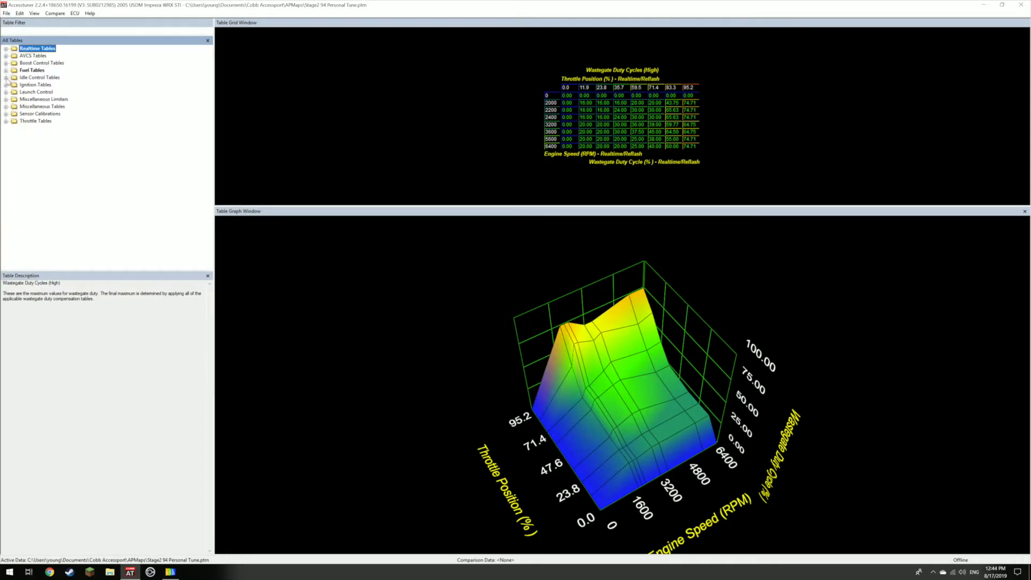
left_click(6, 70)
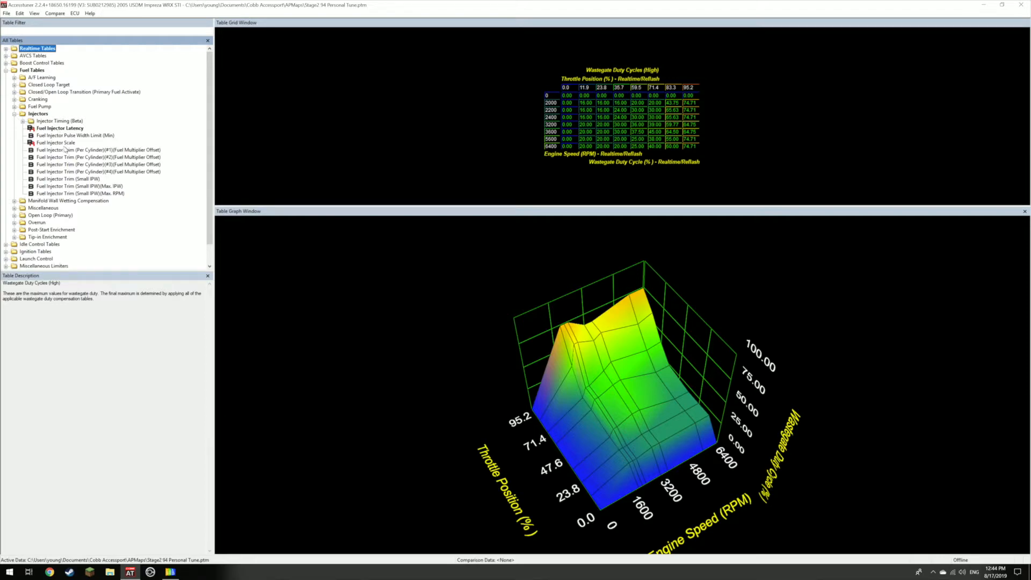
left_click(76, 135)
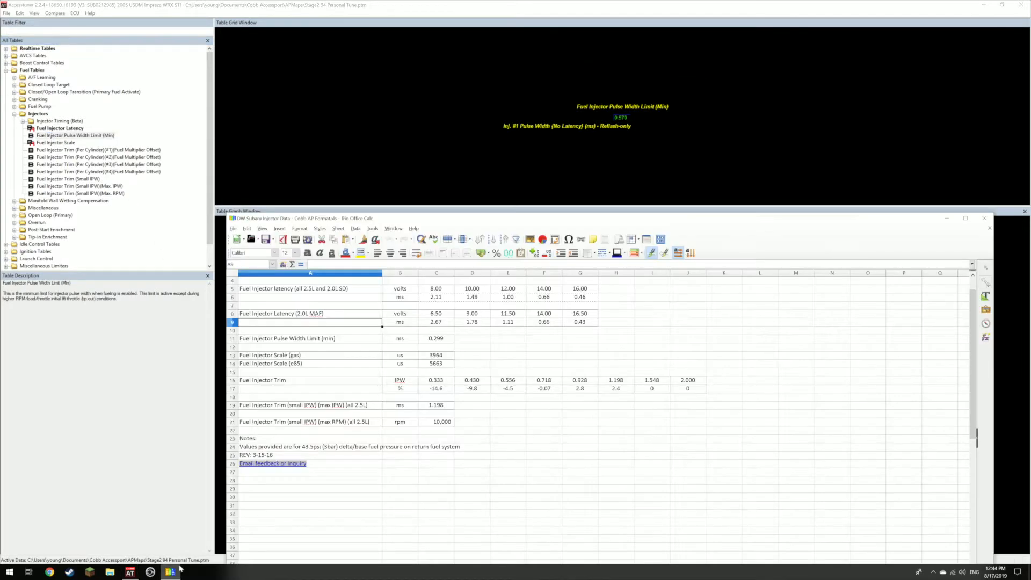
left_click(436, 339)
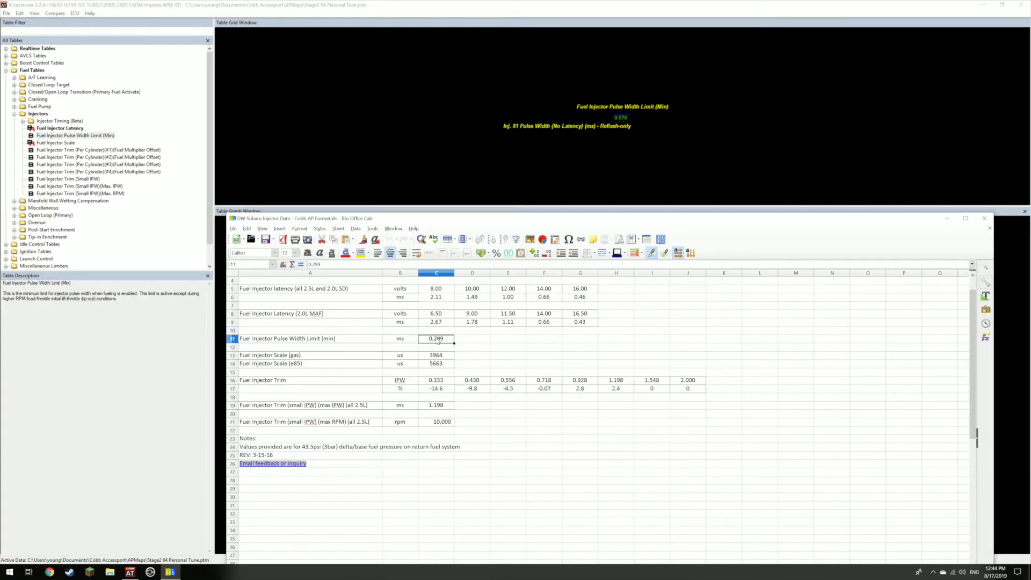
mouse_move(618, 140)
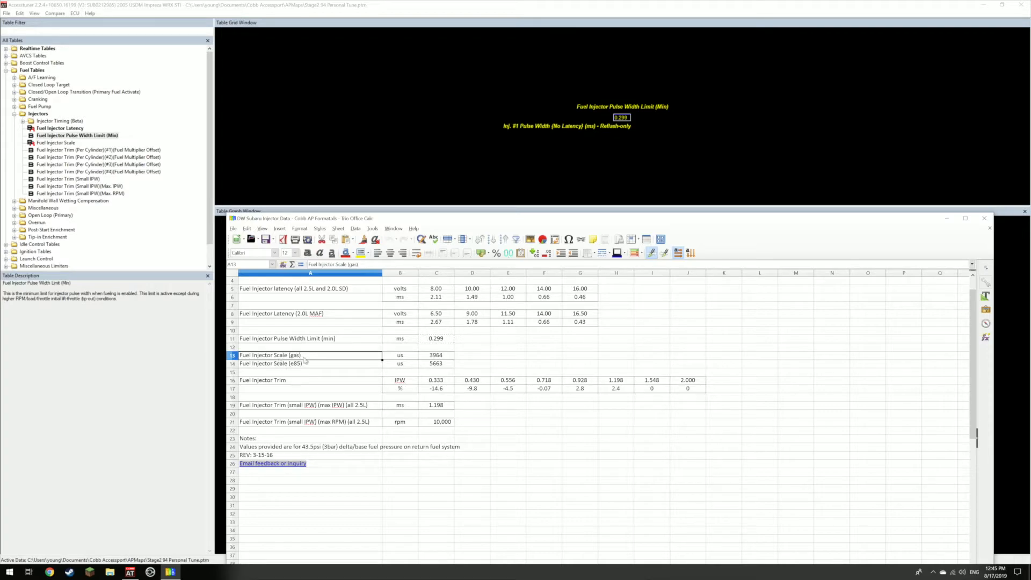
mouse_move(358, 364)
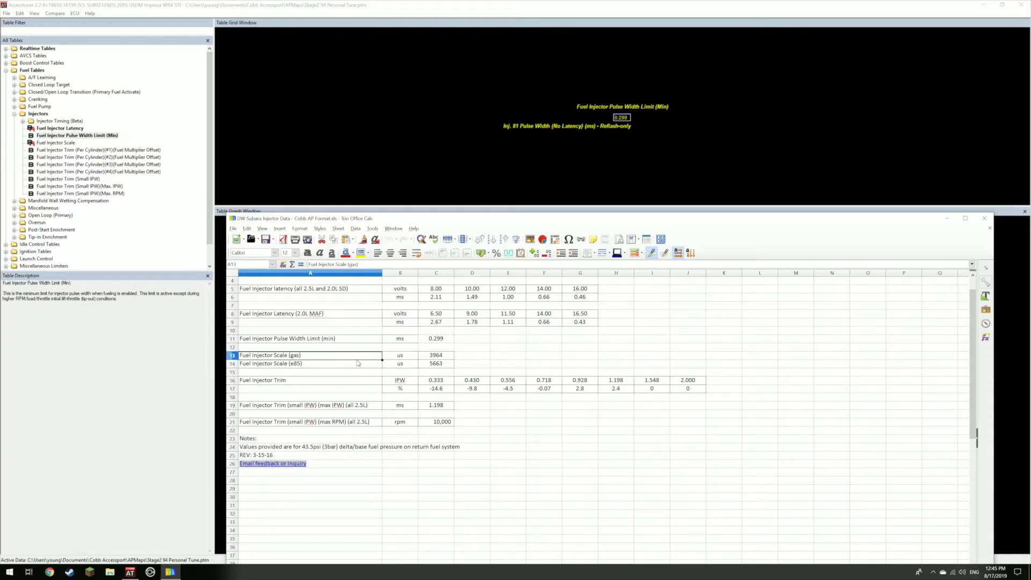
left_click(436, 363)
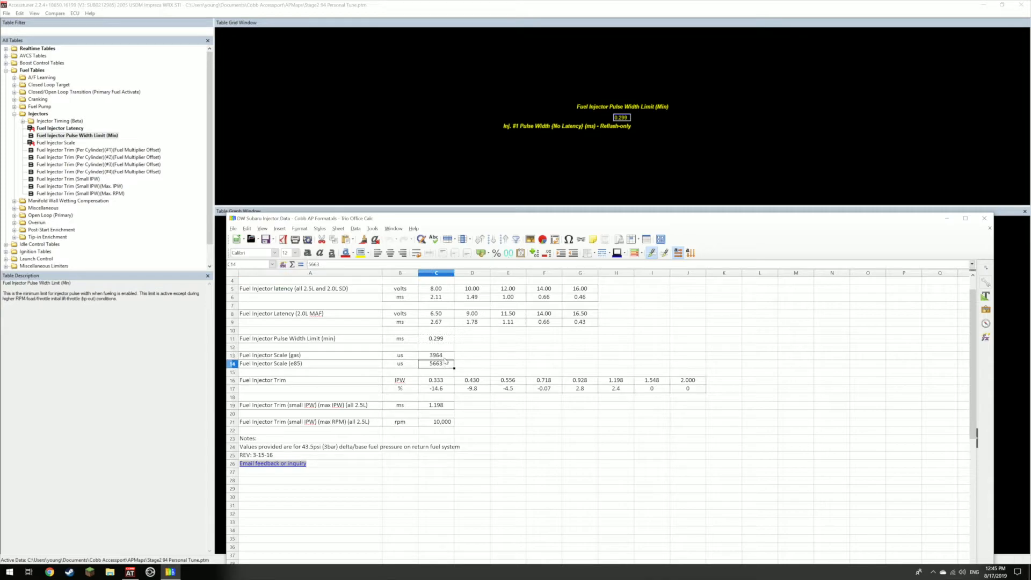
left_click(436, 355)
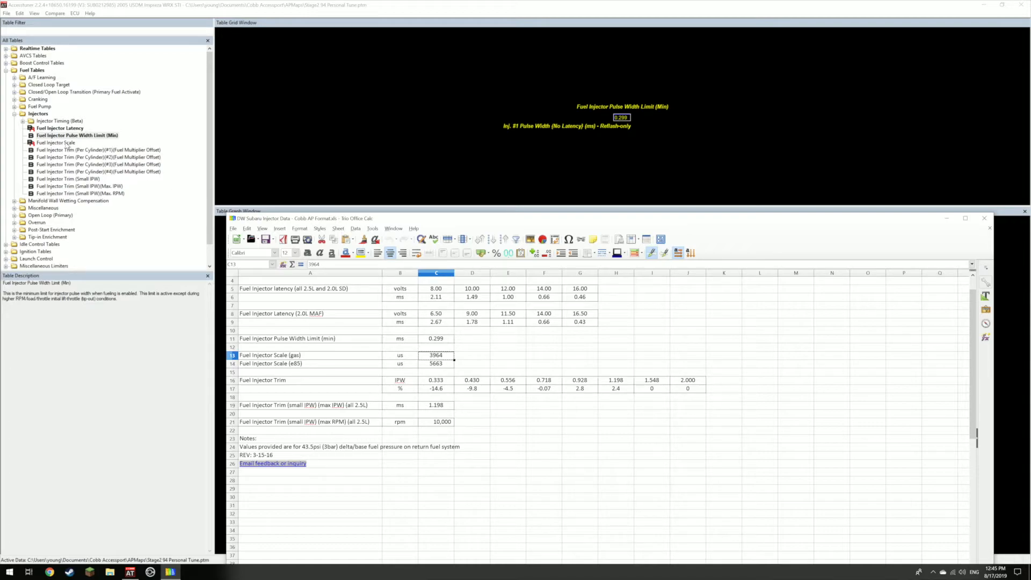
- Display Fuel Injector Scale under Fuel Tables > Injectors, still showing 3954
left_click(56, 143)
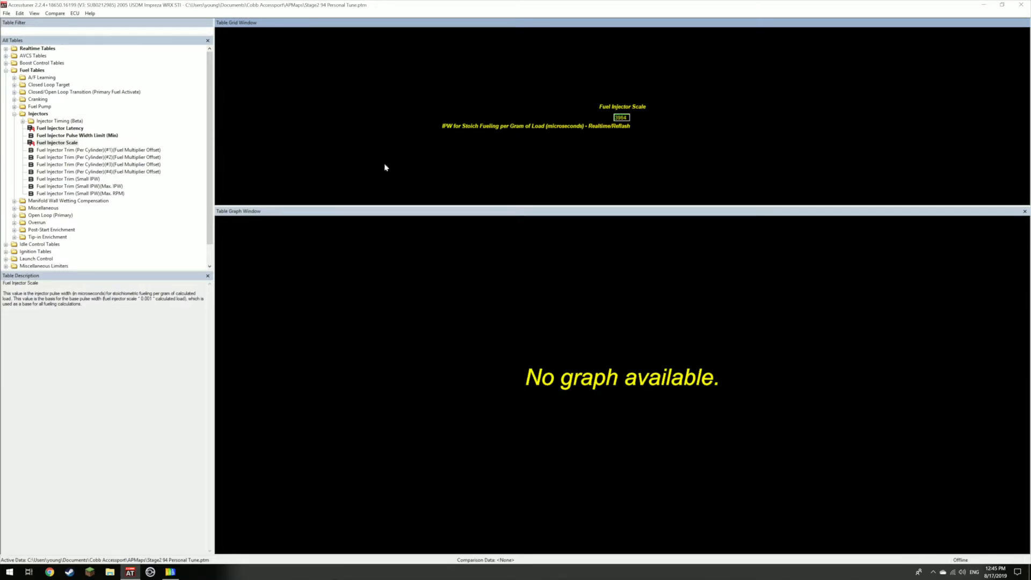
left_click(9, 571)
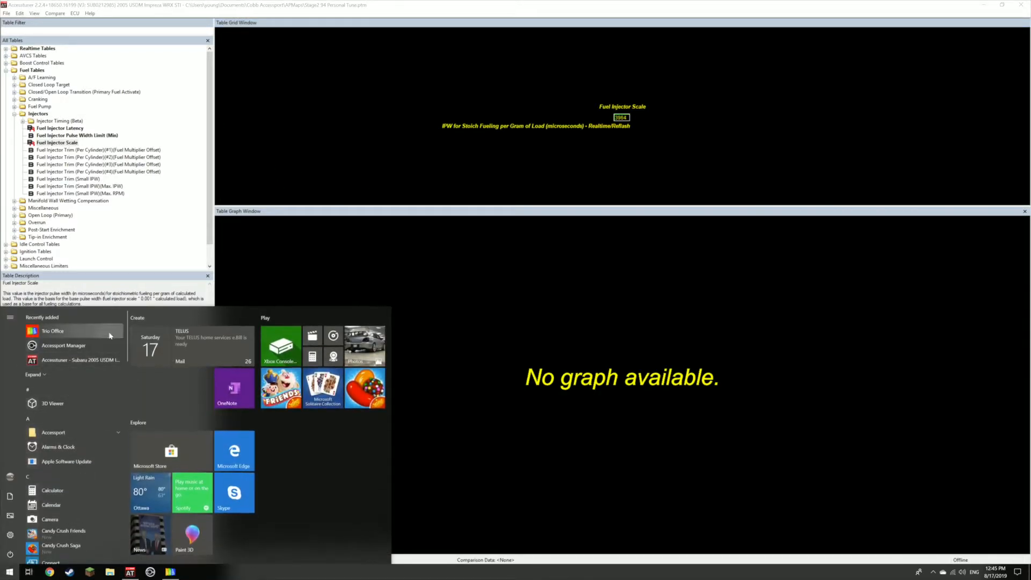
left_click(8, 571)
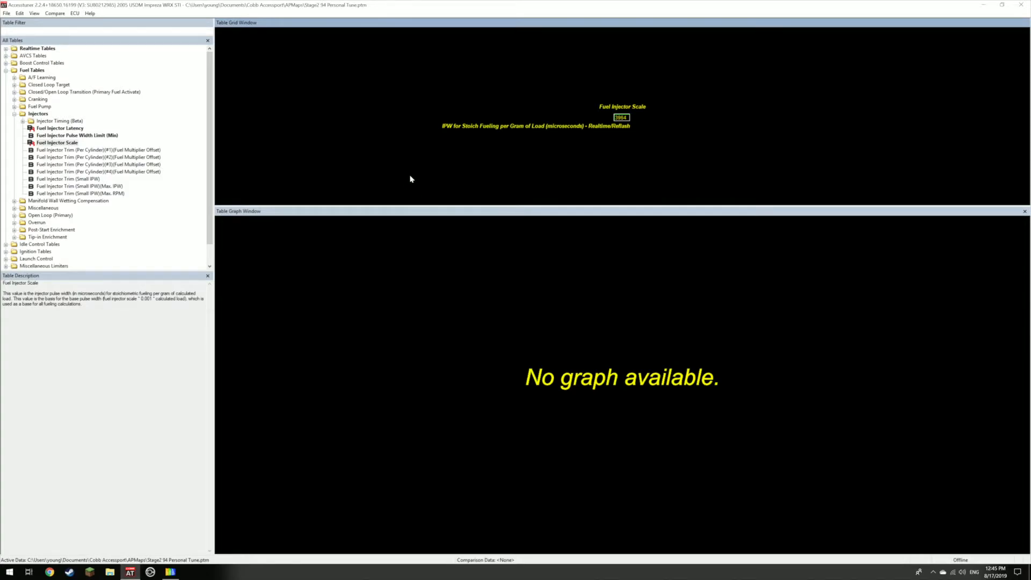
mouse_move(425, 153)
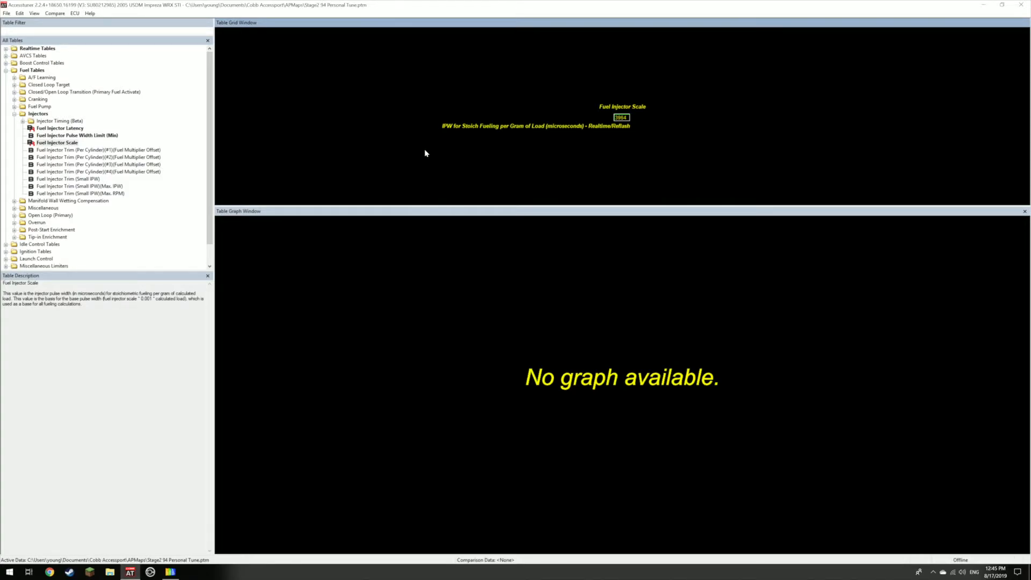
- Use Calculator to derive the rescaled injector value, about 3,956.4, then close it
left_click(9, 571)
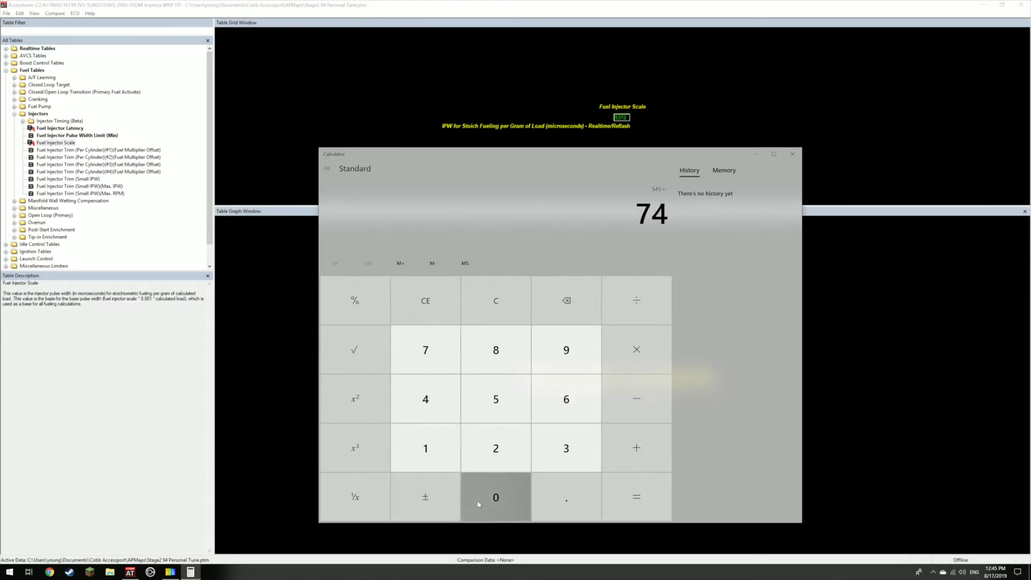
left_click(495, 497)
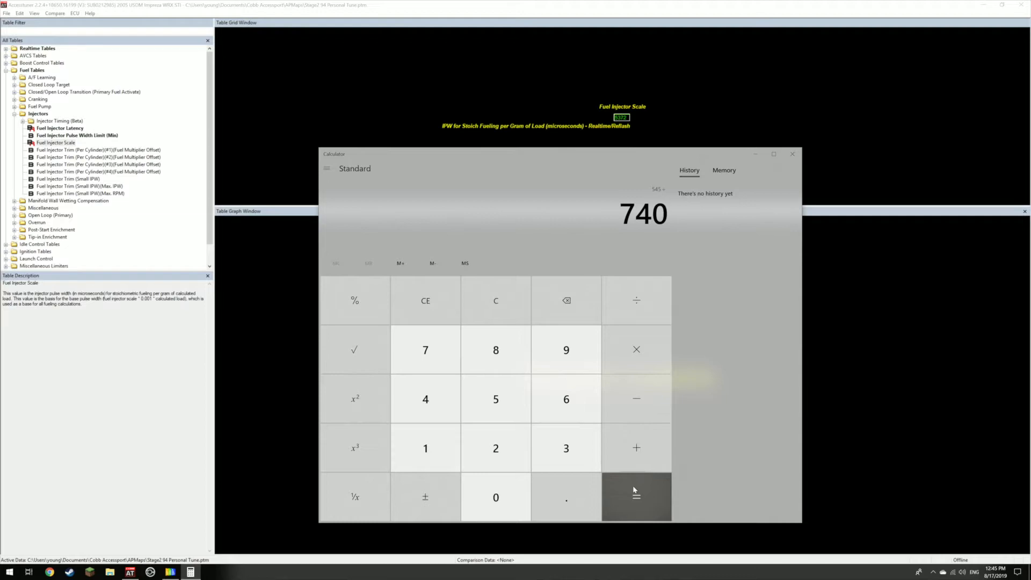
left_click(636, 497)
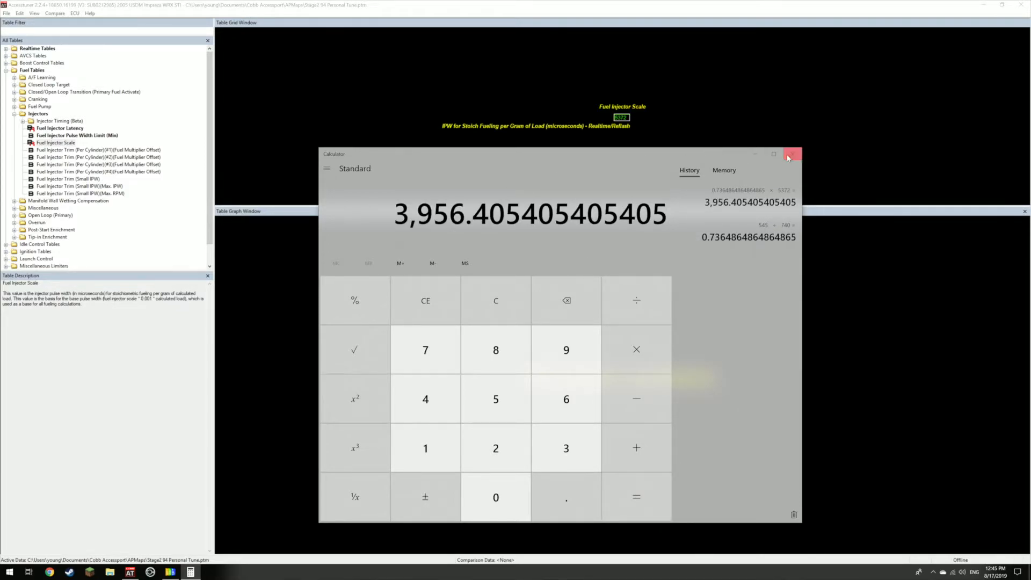
left_click(791, 154)
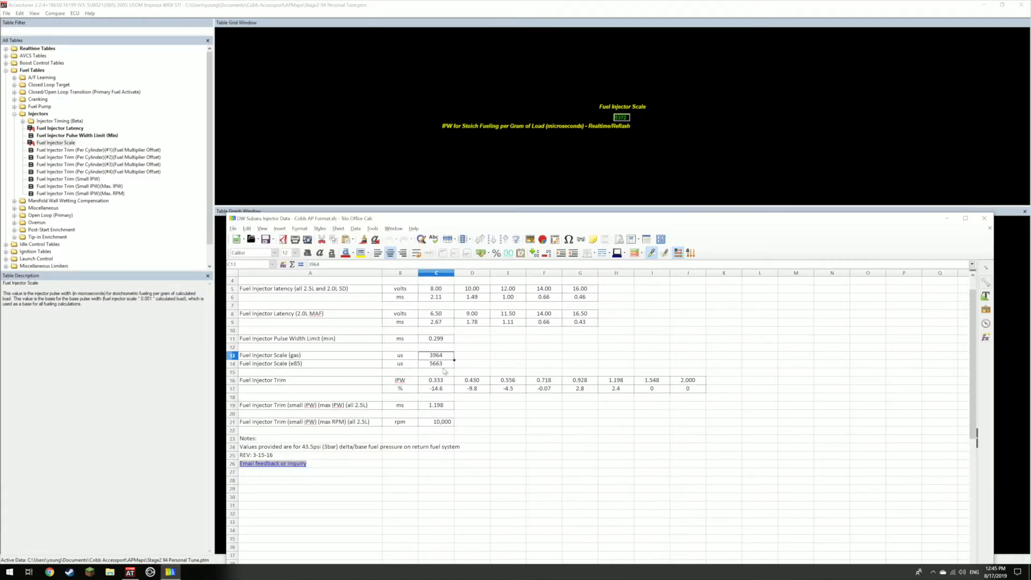
- Confirm Fuel Injector Scale 3964, browse cylinder #2/#3 trims, and open Fuel Injector Trim (Small IPW)
left_click(989, 219)
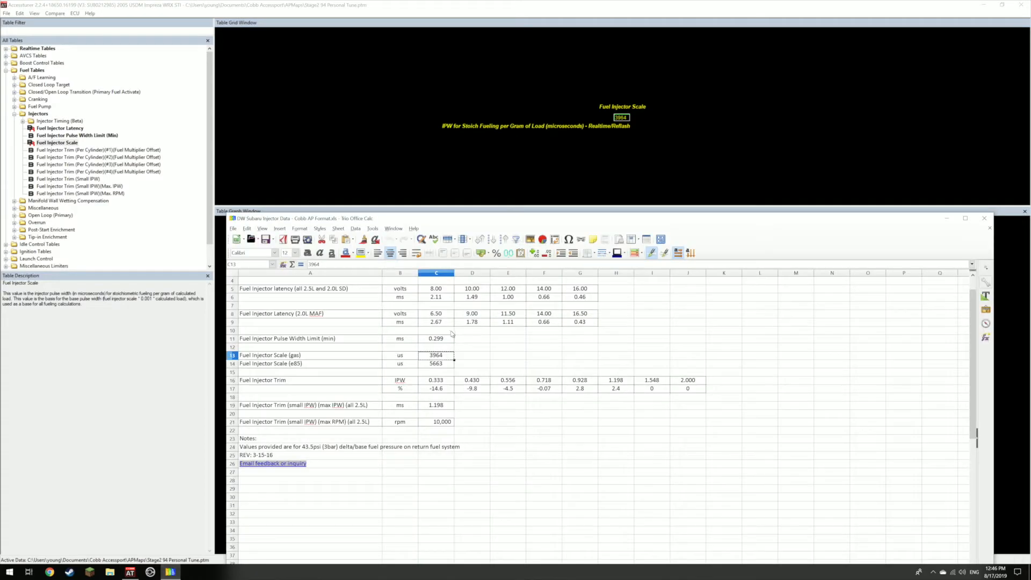
left_click(310, 380)
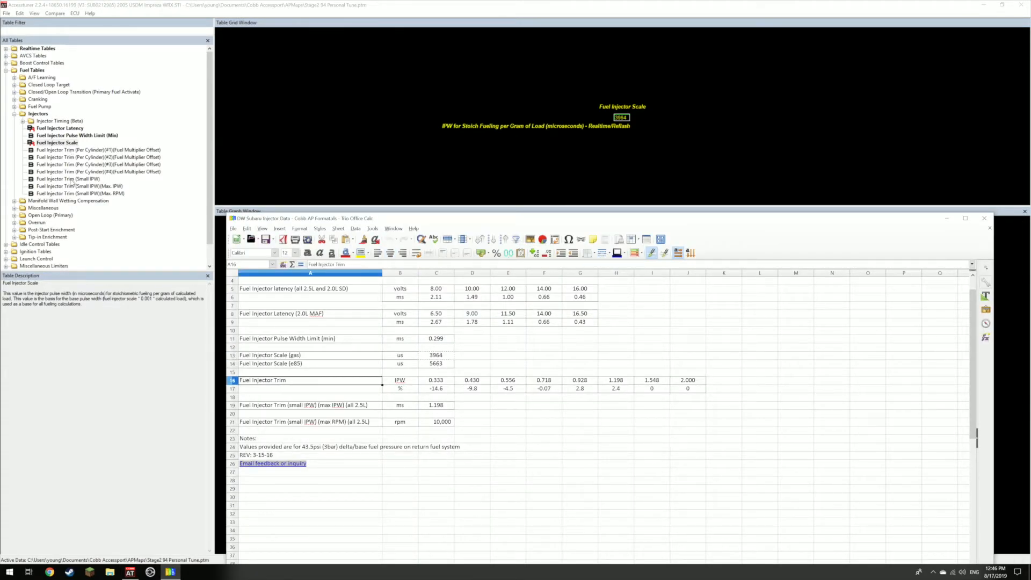
left_click(99, 157)
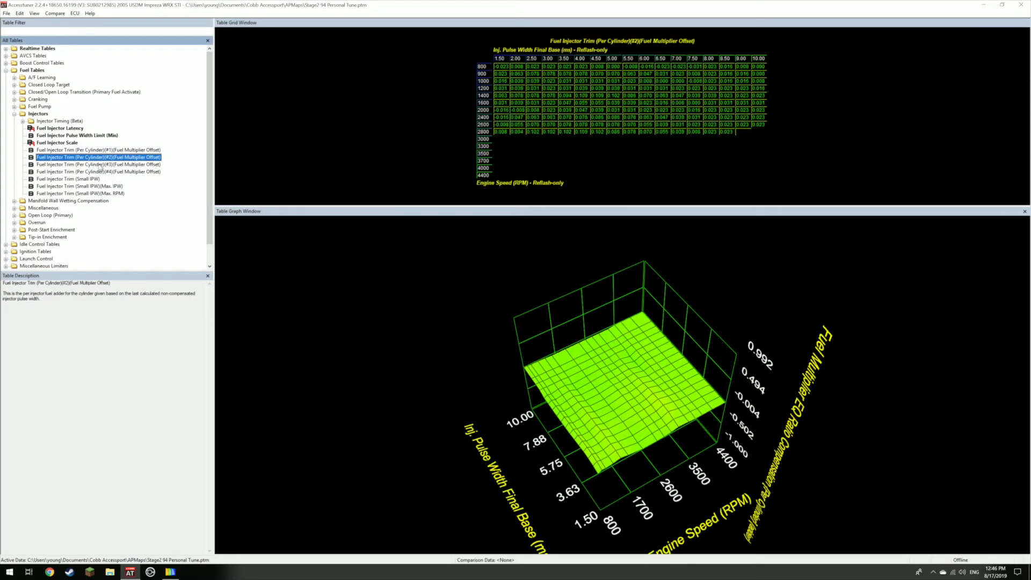
left_click(99, 165)
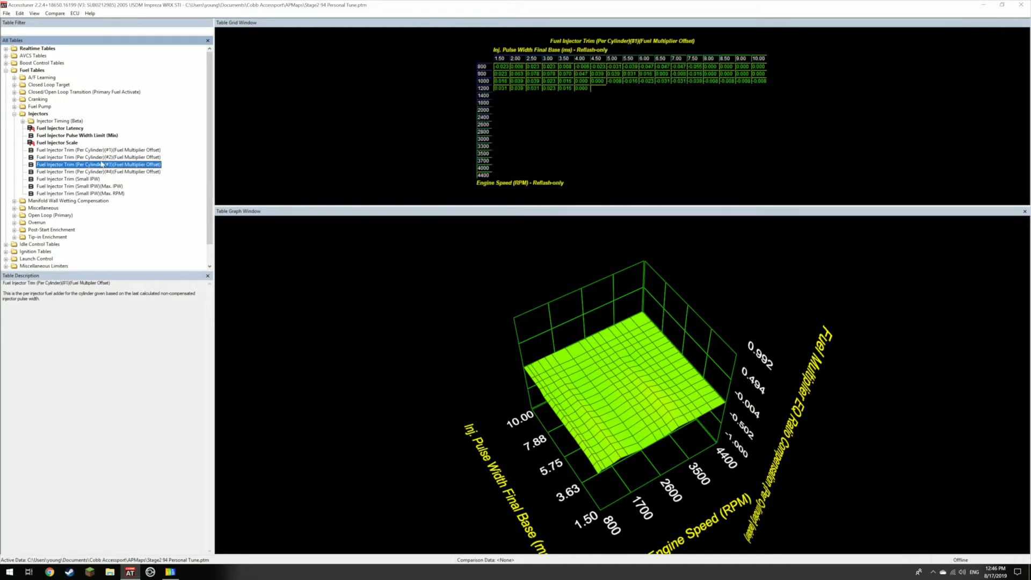
left_click(67, 179)
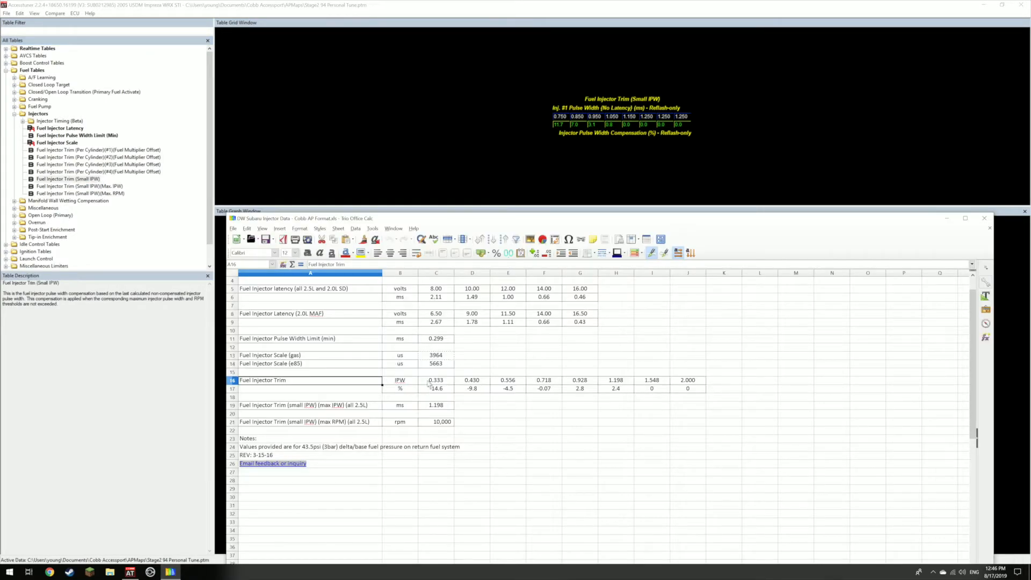
- Paste the DeatschWerks pulse-width breakpoints and trim percentages into the Small IPW trim table
left_click_drag(436, 380, 688, 380)
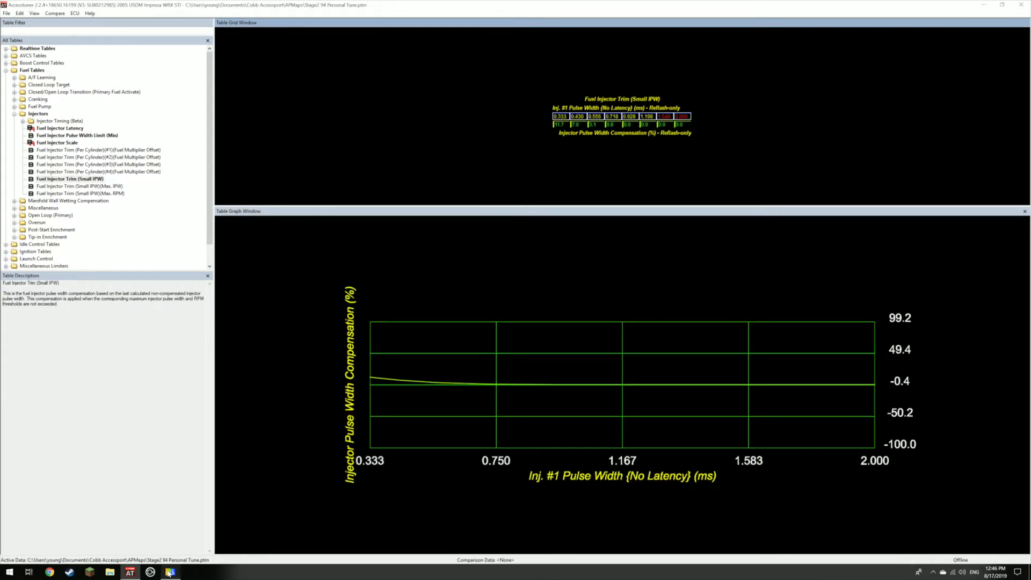
left_click(170, 570)
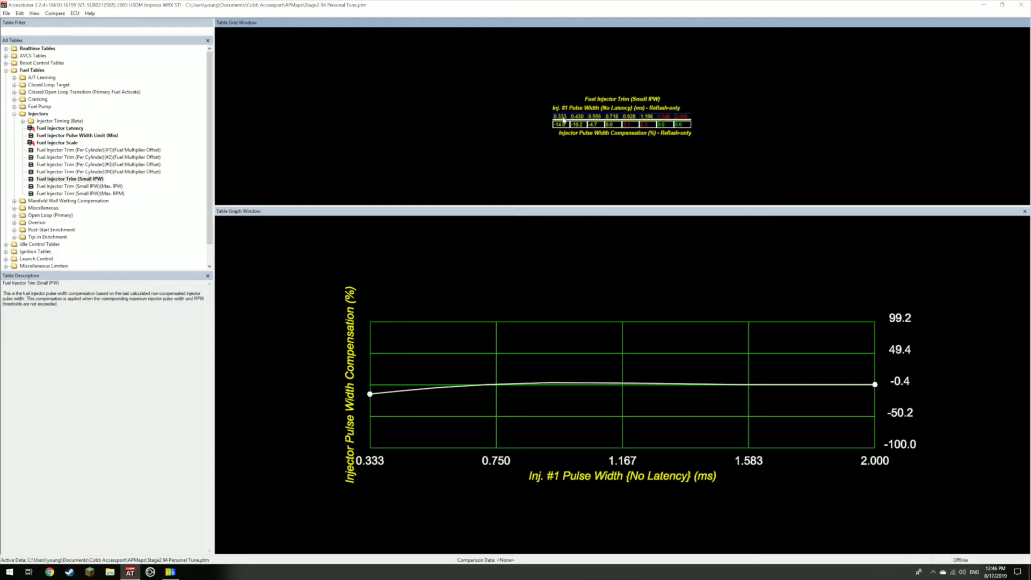
mouse_move(334, 64)
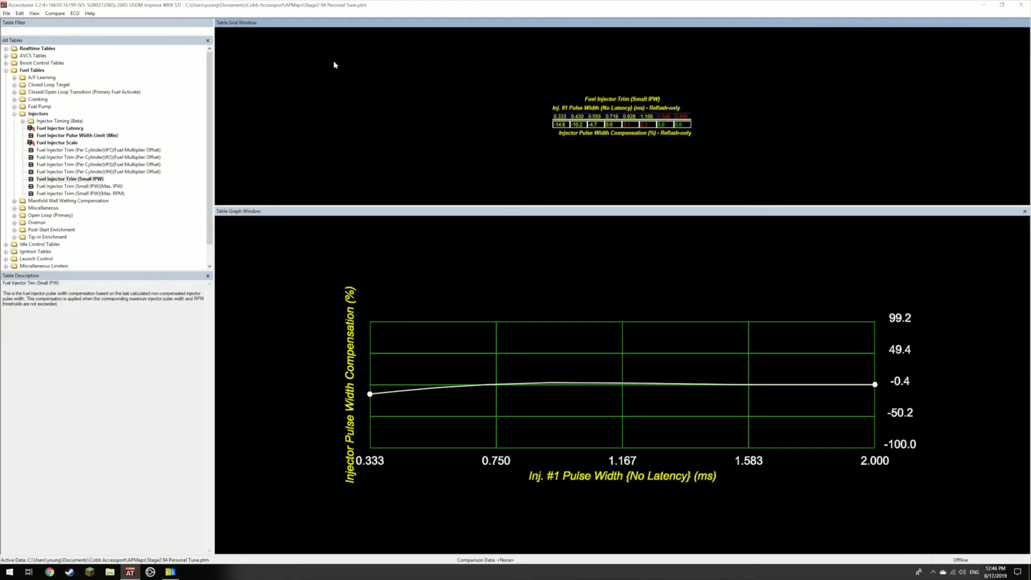
mouse_move(381, 33)
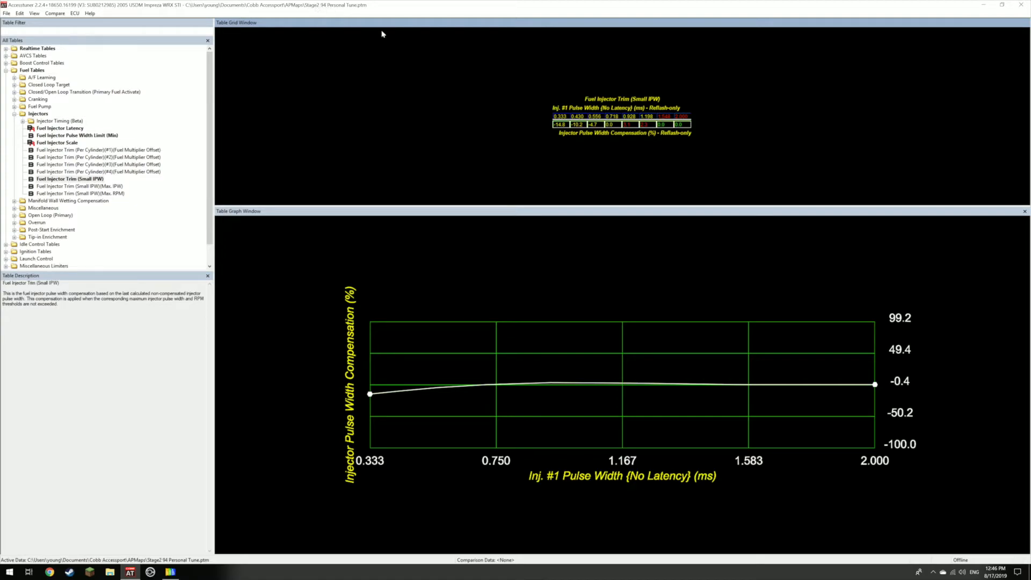
mouse_move(483, 128)
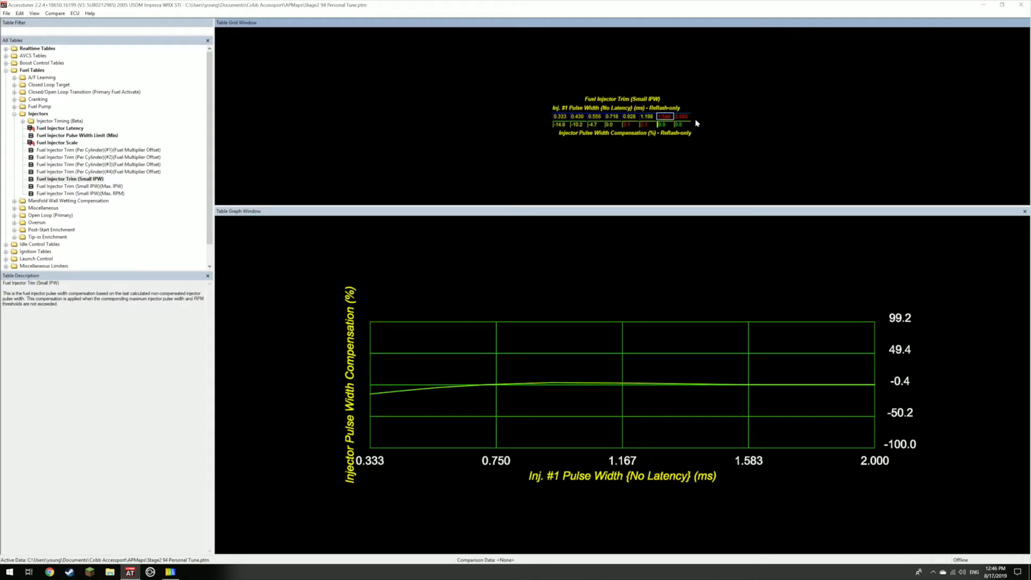
mouse_move(746, 158)
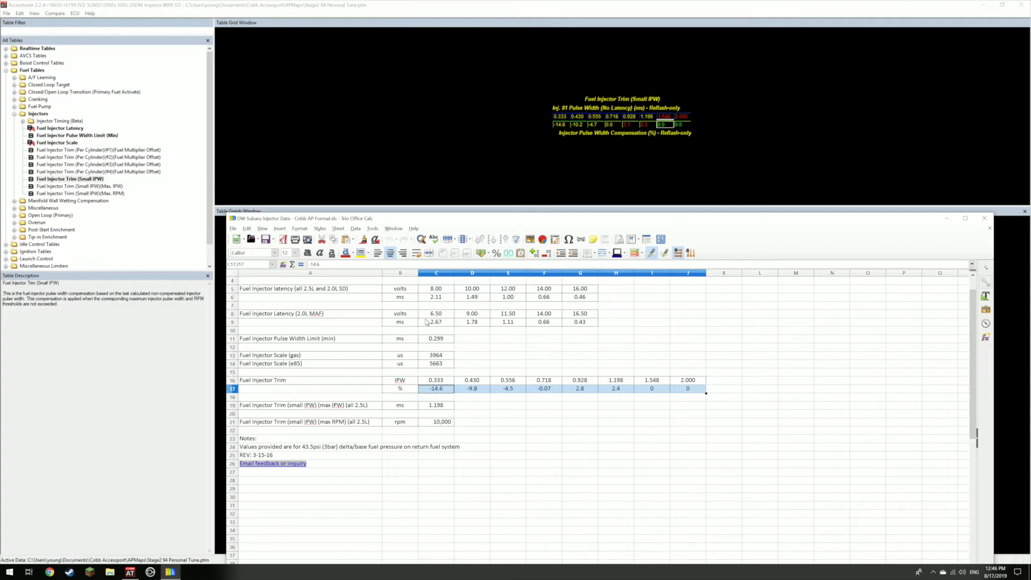
left_click(472, 405)
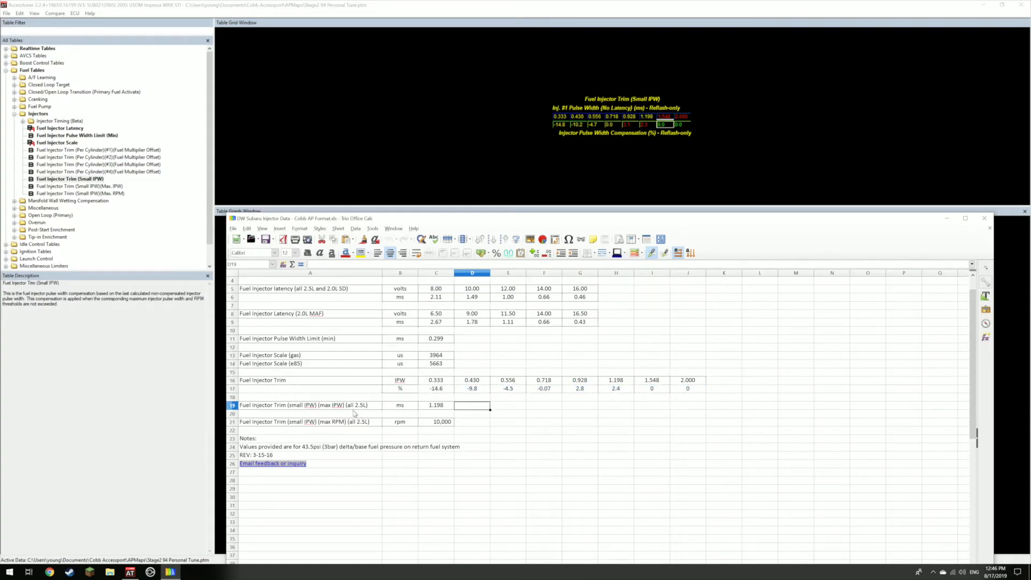
- Set the Small IPW max pulse width to 1.198 ms
left_click(436, 404)
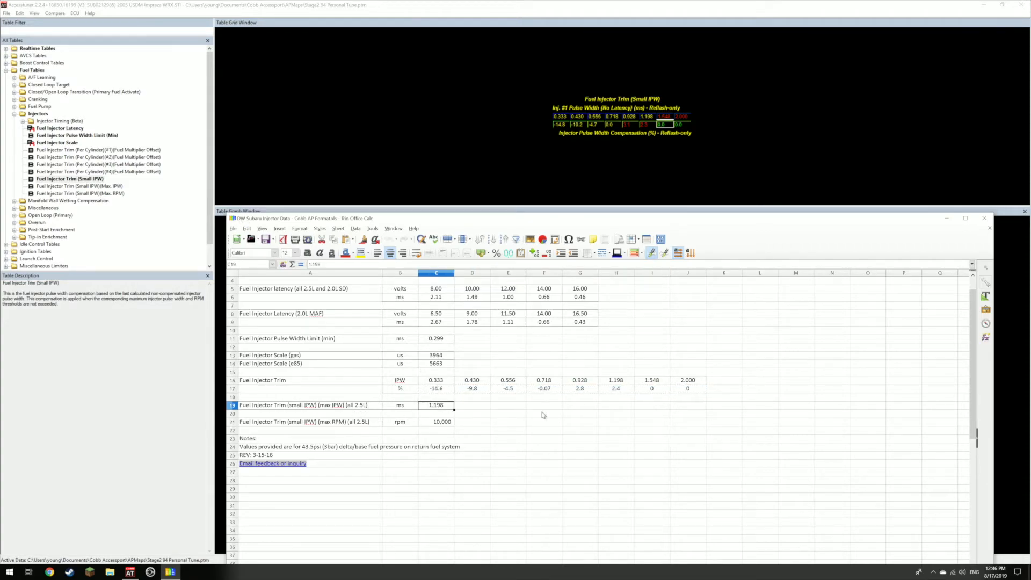
left_click(544, 413)
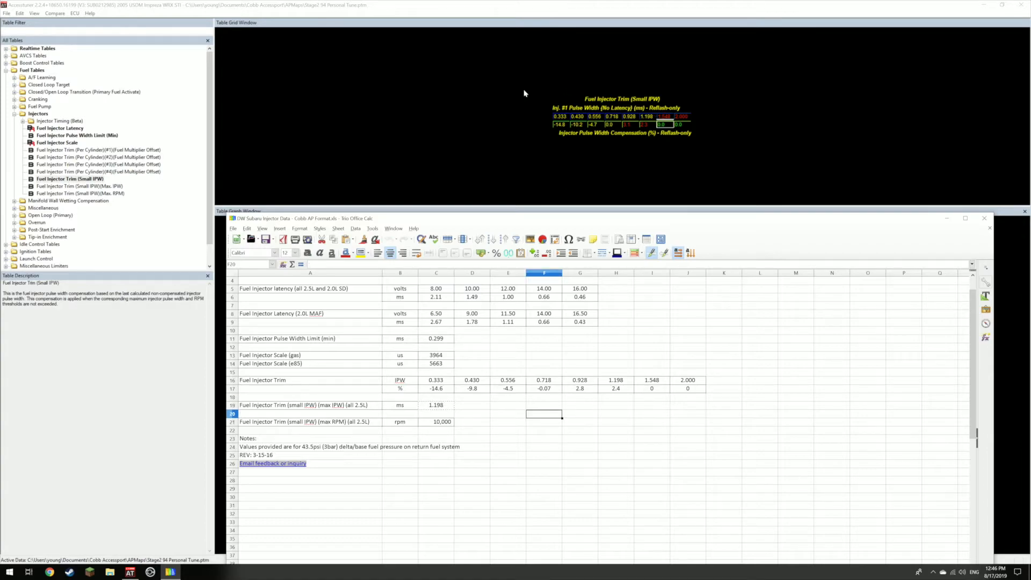
mouse_move(299, 428)
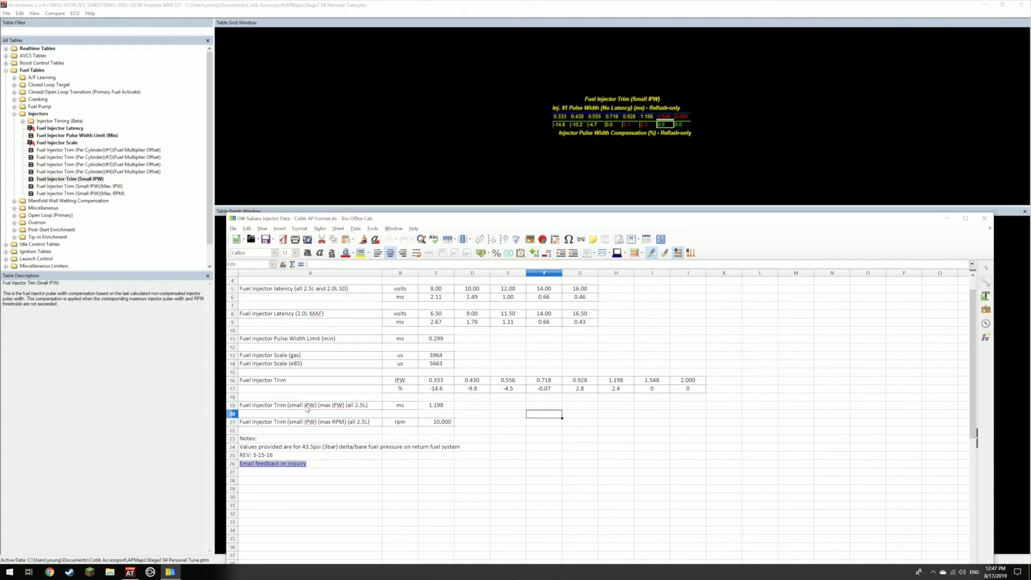
left_click(79, 187)
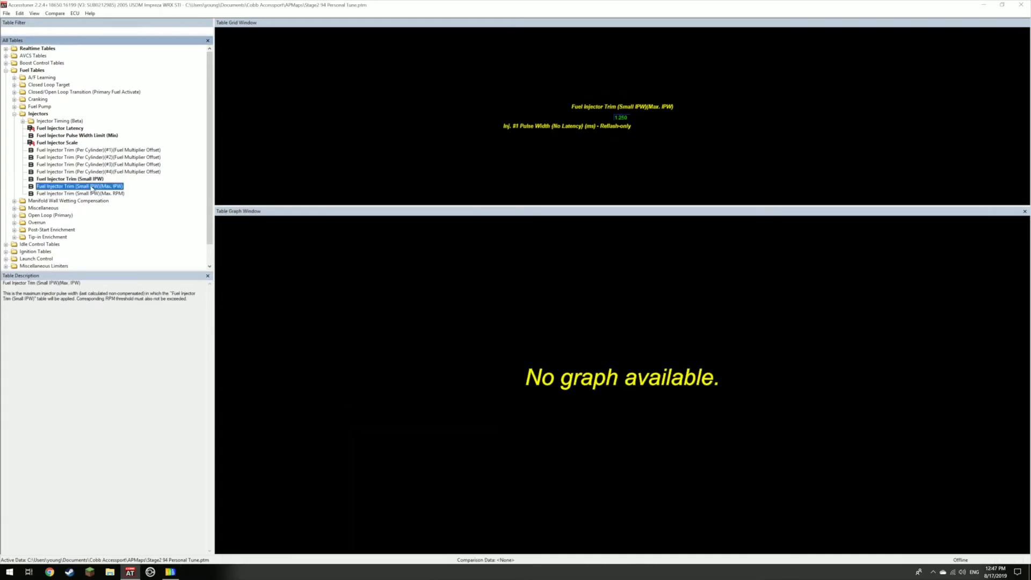
left_click(70, 179)
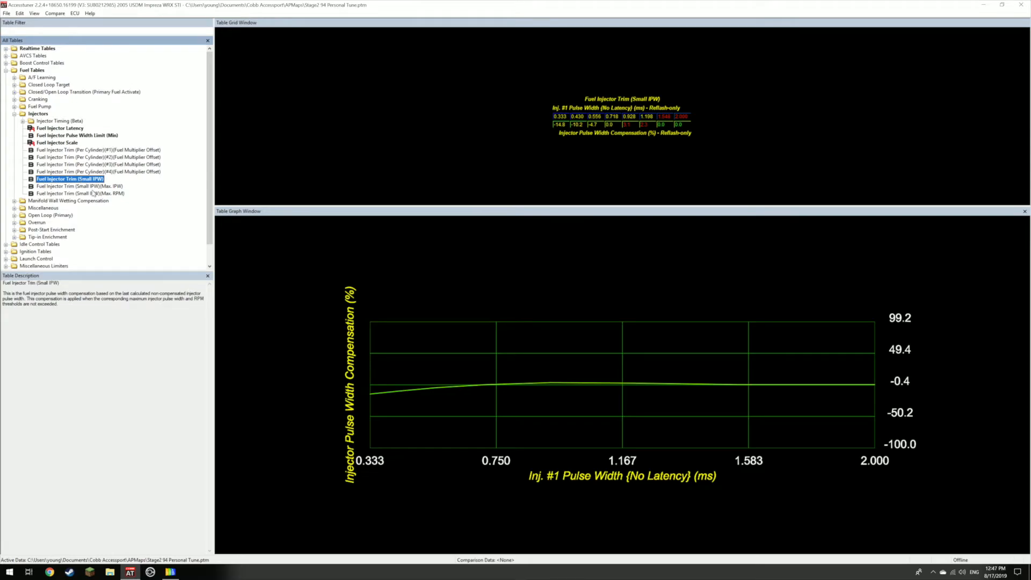
left_click(79, 186)
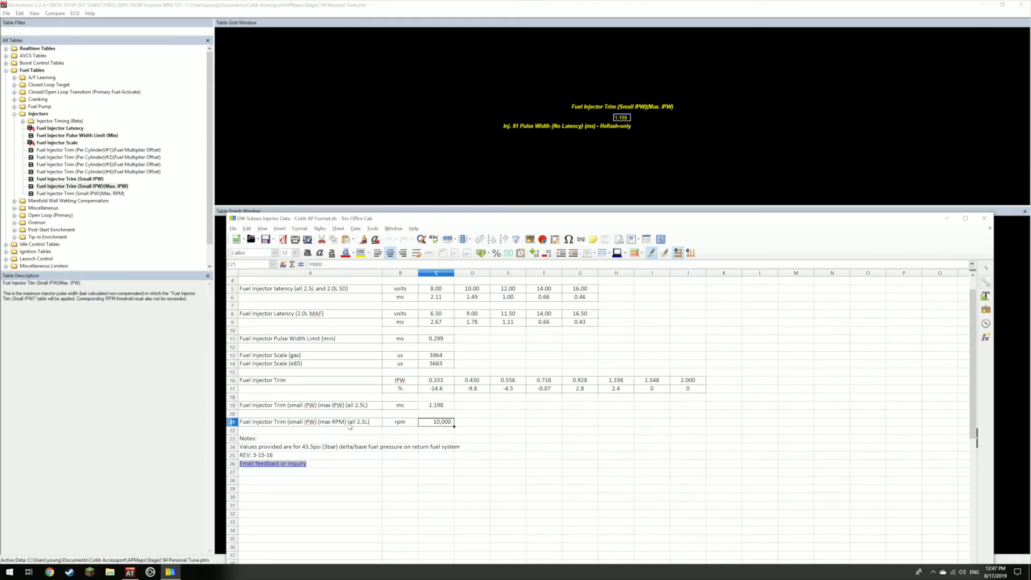
mouse_move(477, 172)
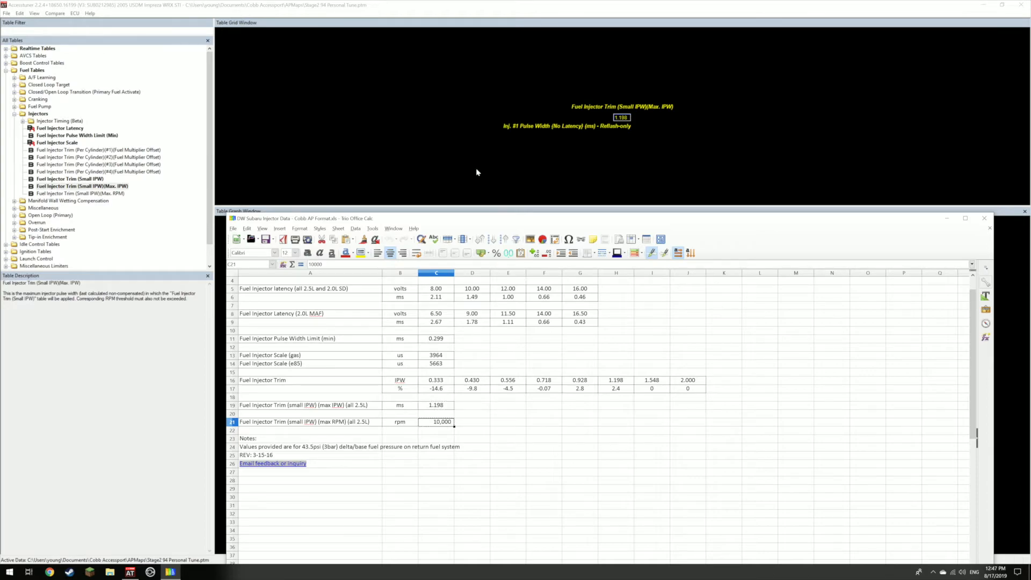
- Set the Small IPW Max. RPM value to 10000
left_click(79, 194)
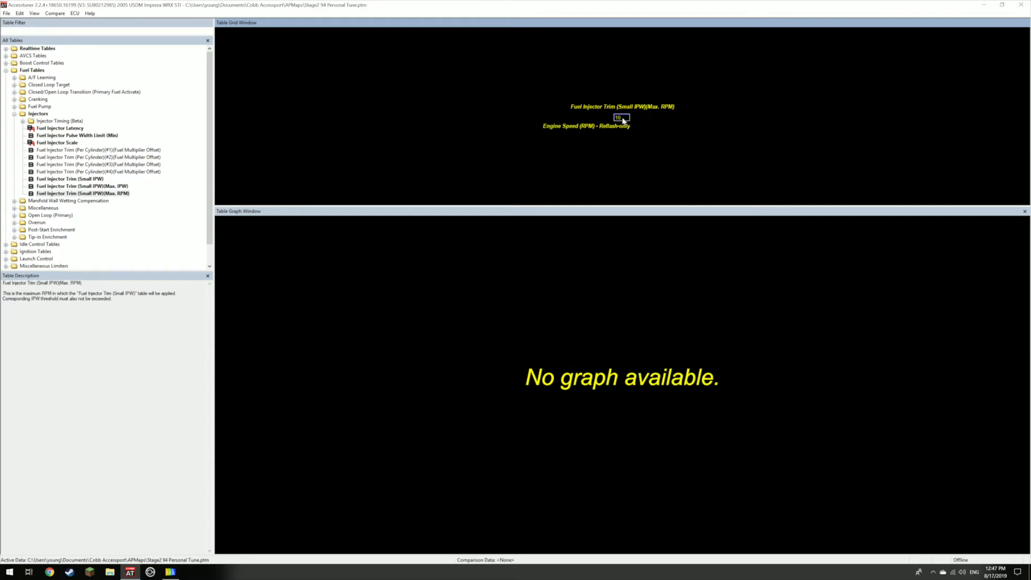
double_click(620, 117)
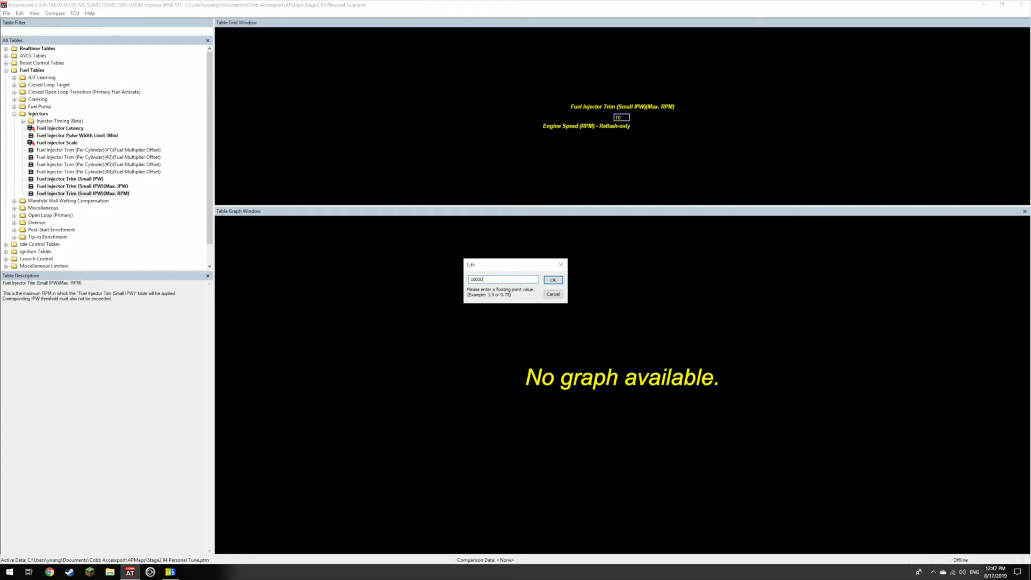
left_click(553, 279)
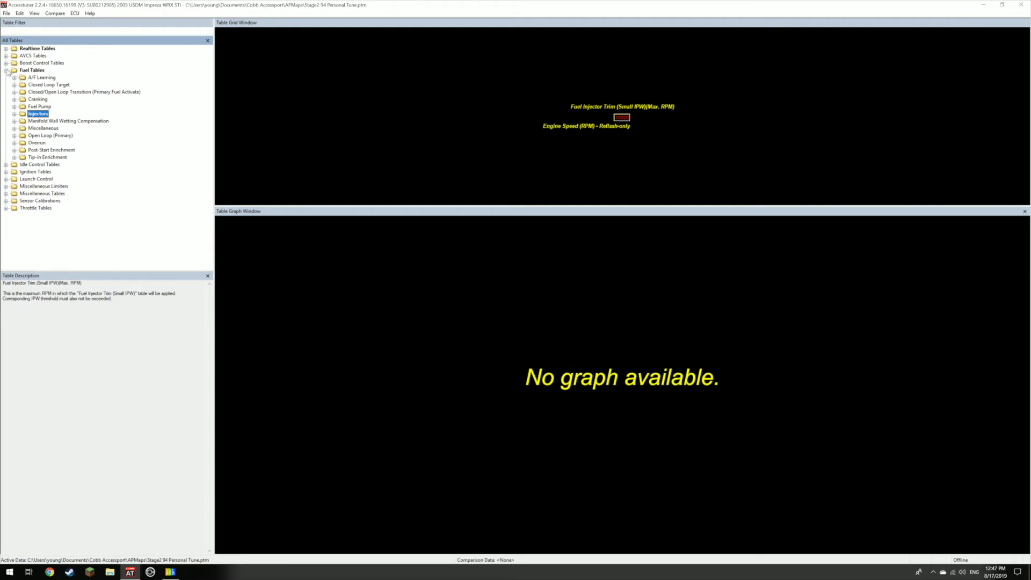
- Collapse the Fuel Tables group in the table tree
left_click(6, 70)
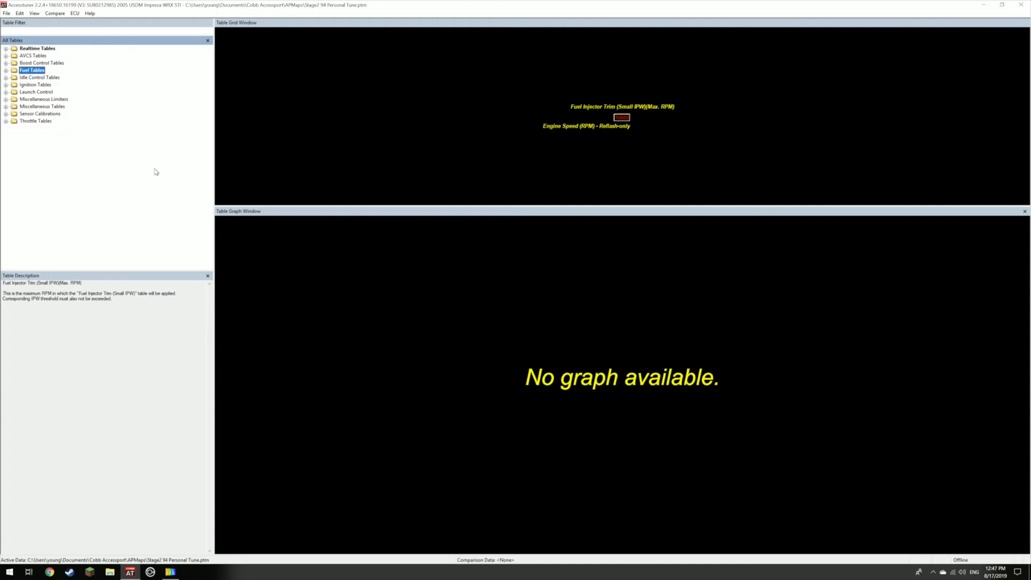
mouse_move(360, 136)
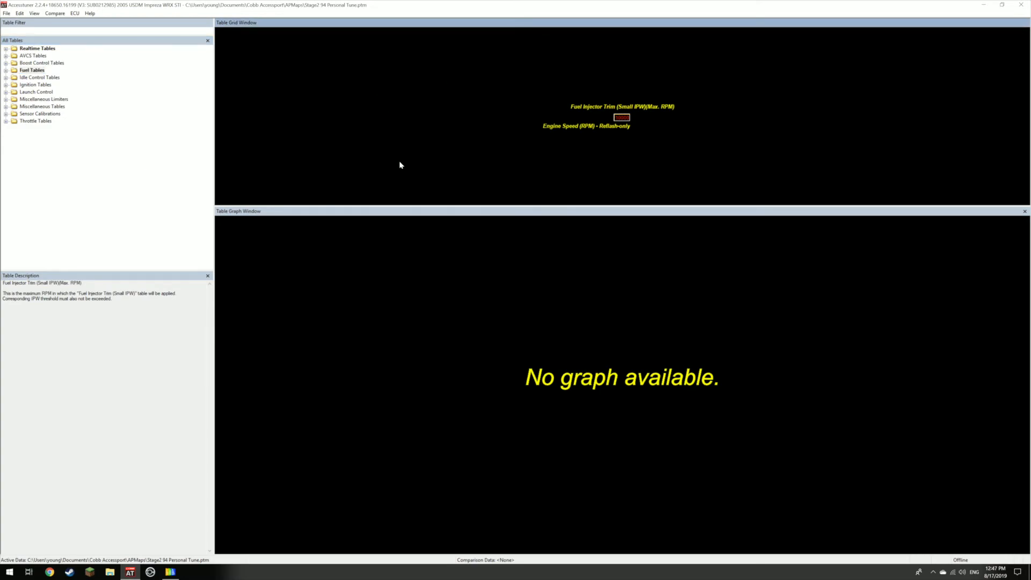
mouse_move(392, 296)
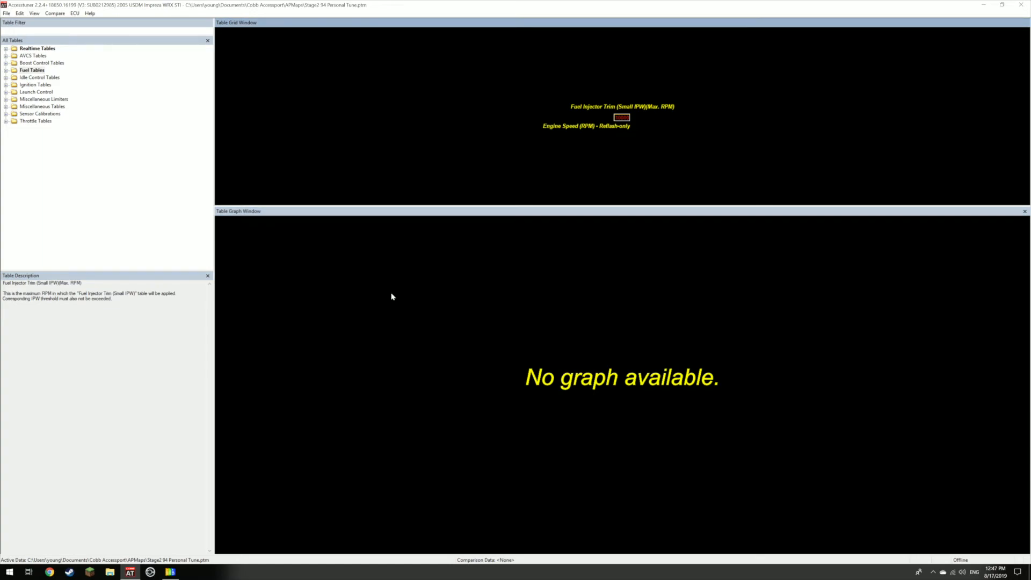
mouse_move(190, 70)
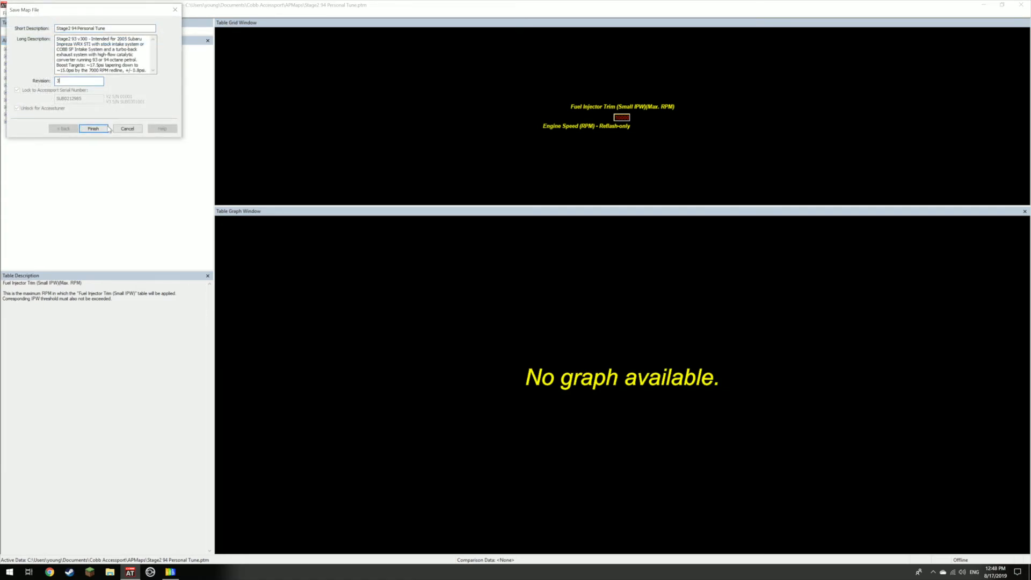
- Finish the Save Map wizard and save the file as Stage2 94 Personal Tune
left_click(93, 129)
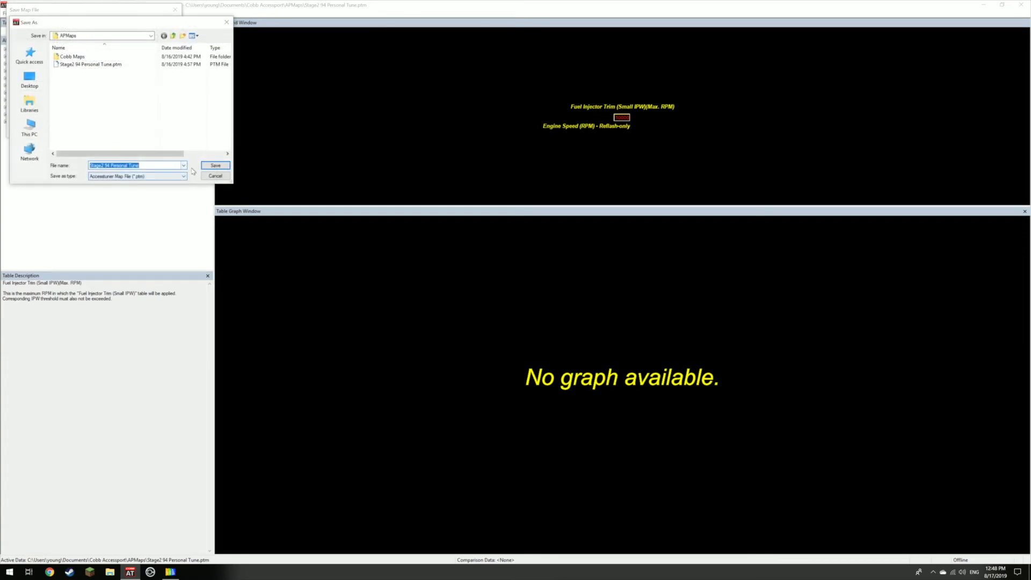
left_click(215, 165)
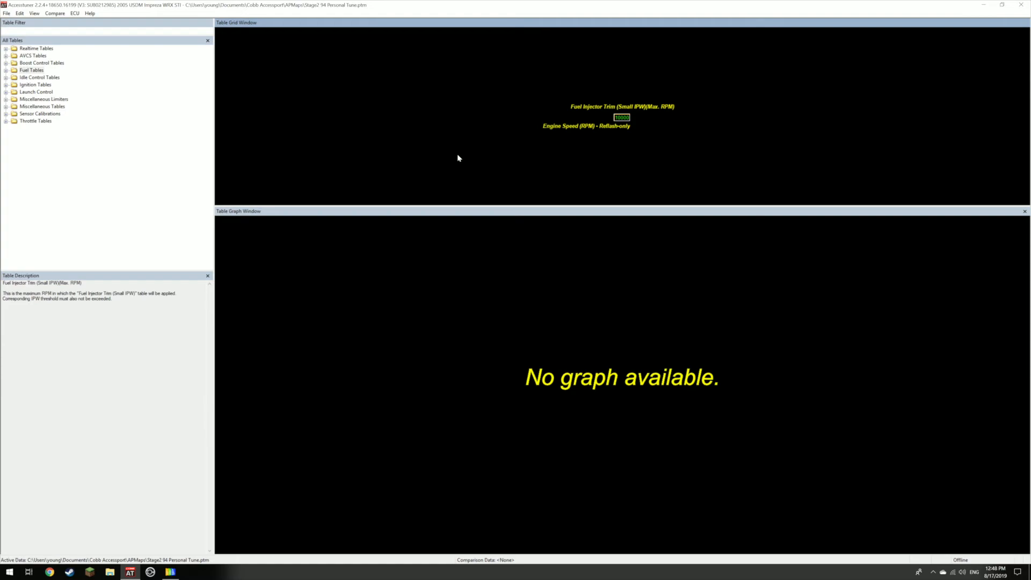
mouse_move(386, 63)
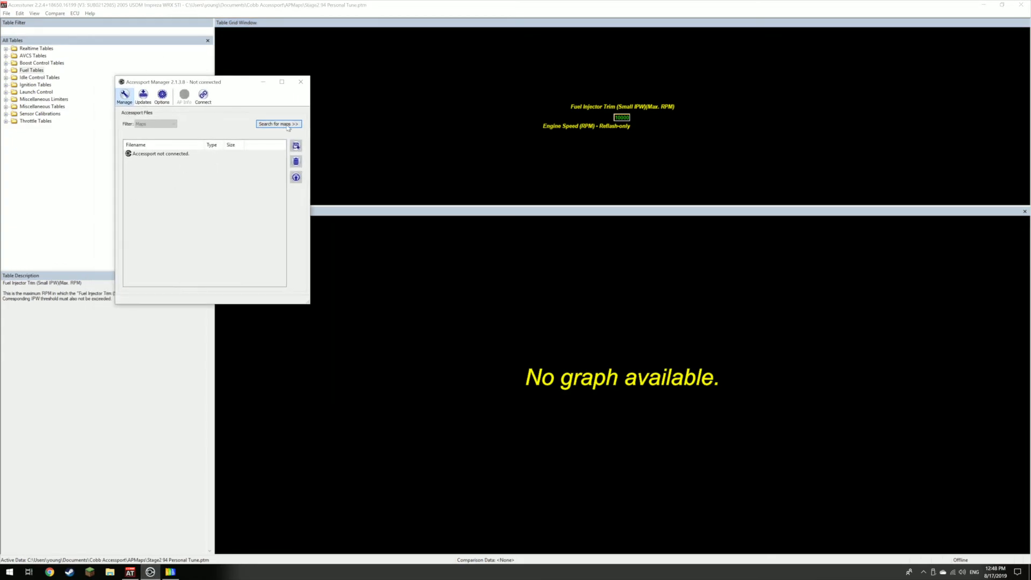
- Check for Accessport firmware updates and dismiss the latest-firmware notice
left_click(277, 123)
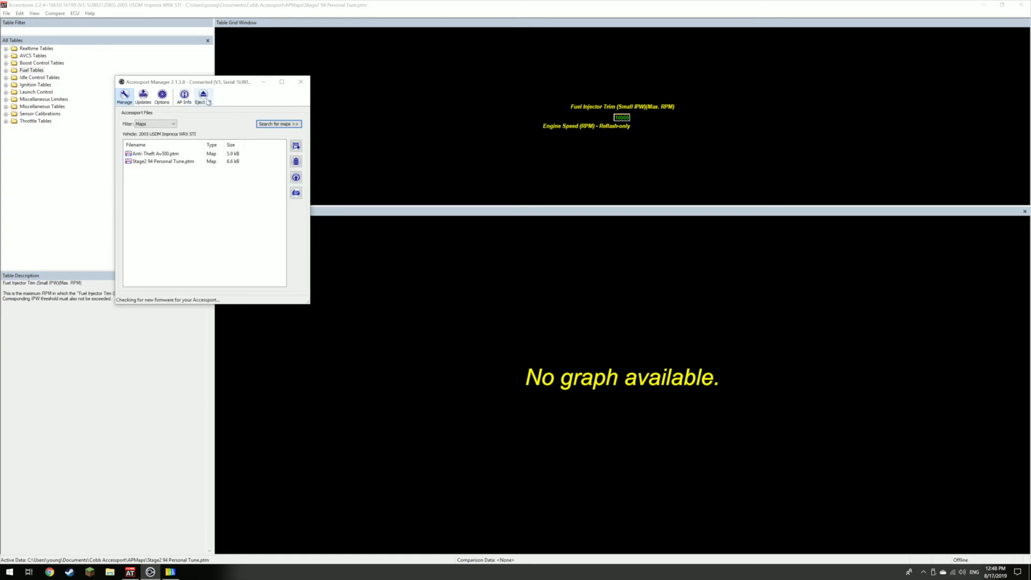
left_click(143, 95)
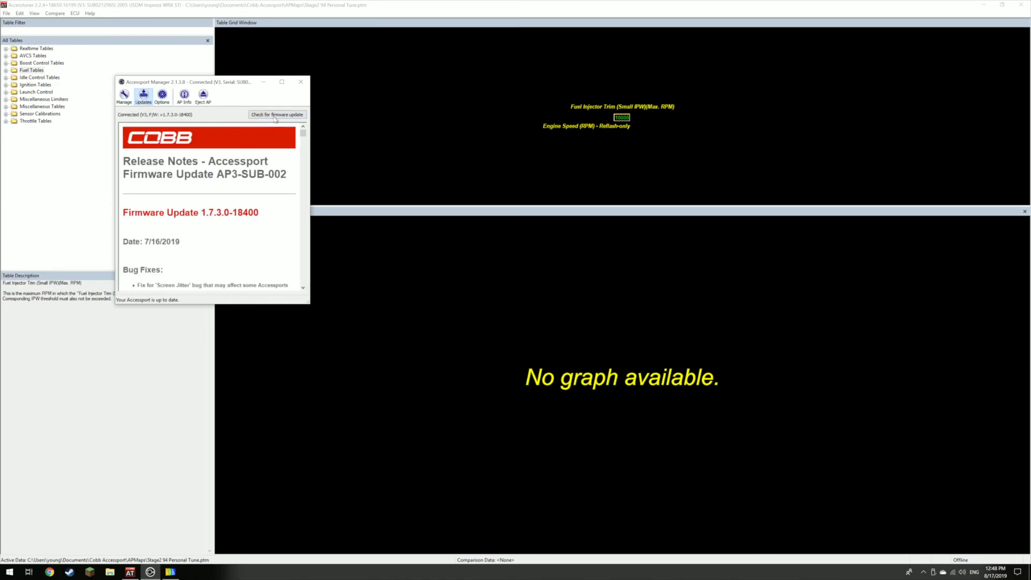
left_click(277, 115)
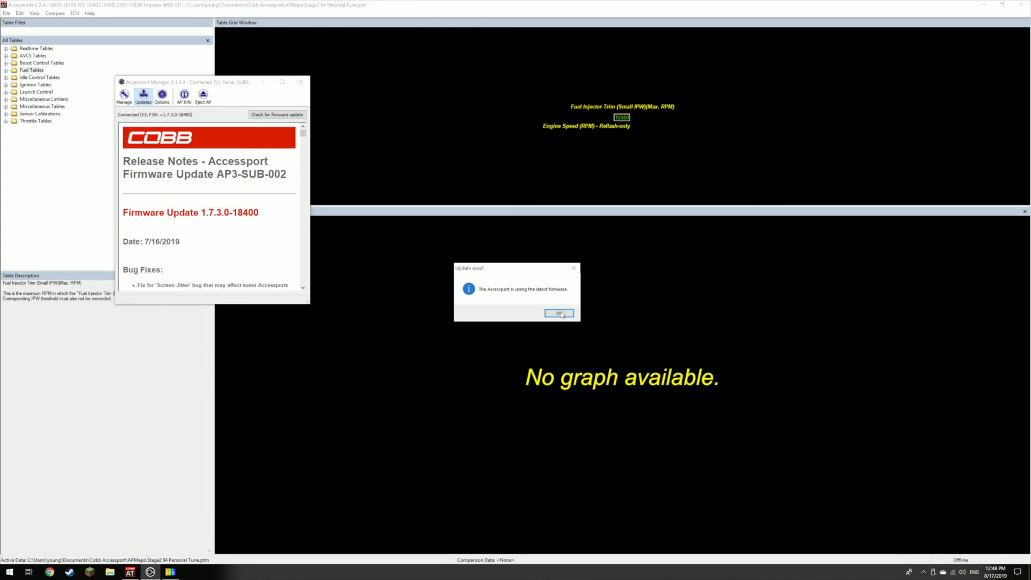
left_click(558, 314)
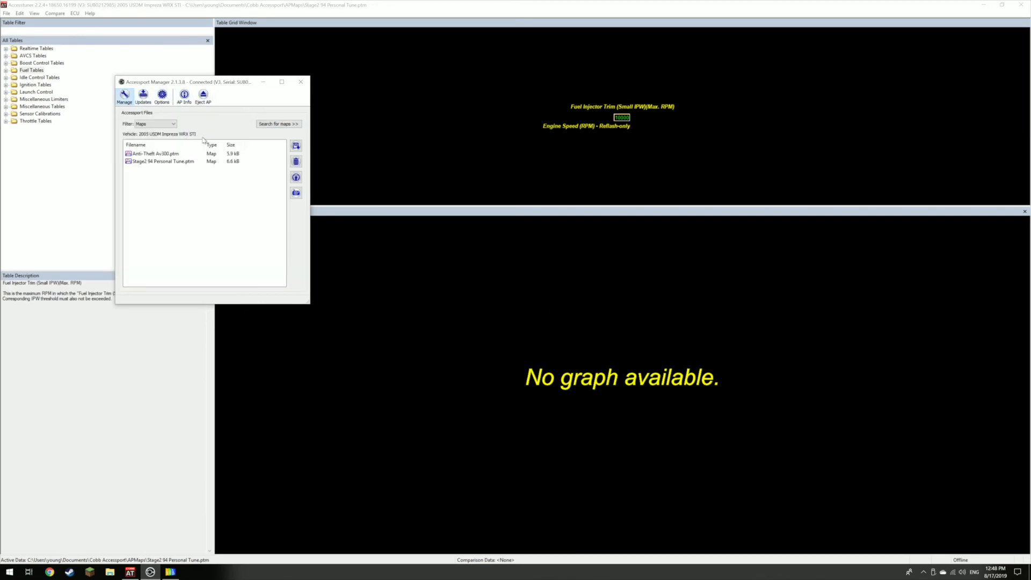
- Upload Stage2 94 Personal Tune.ptm to the Accessport, replacing the existing copy
left_click(278, 123)
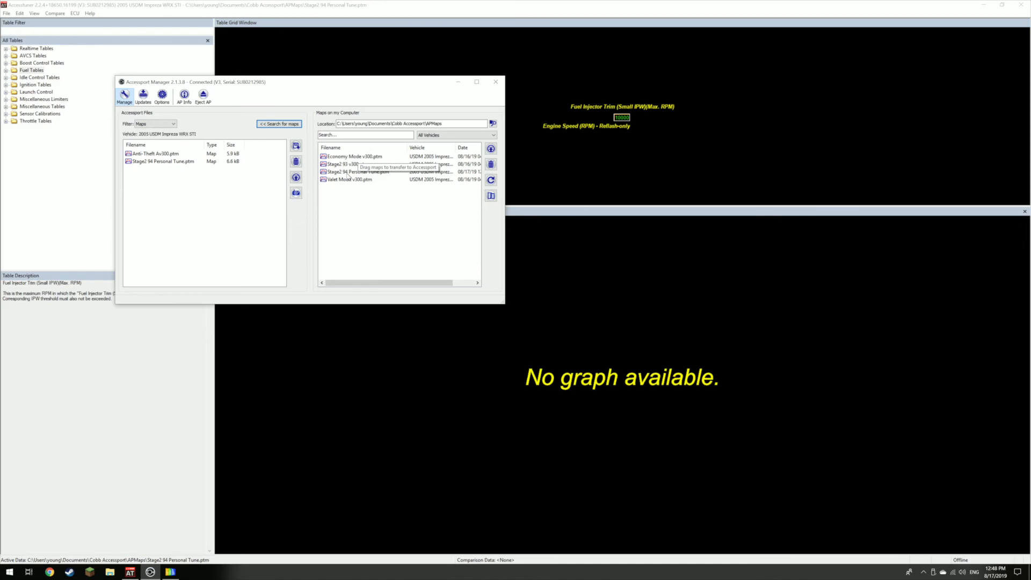
left_click(355, 172)
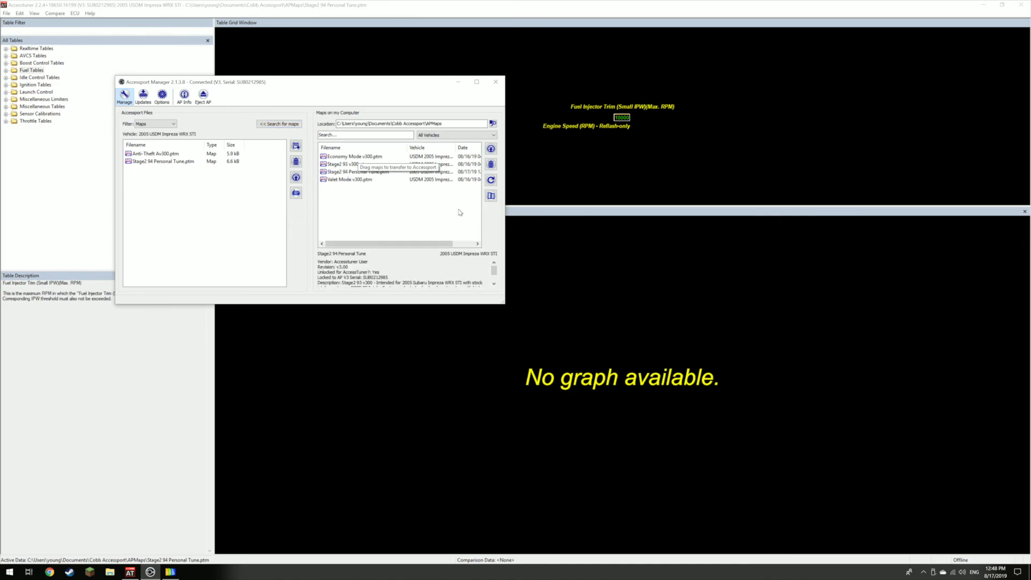
left_click(359, 172)
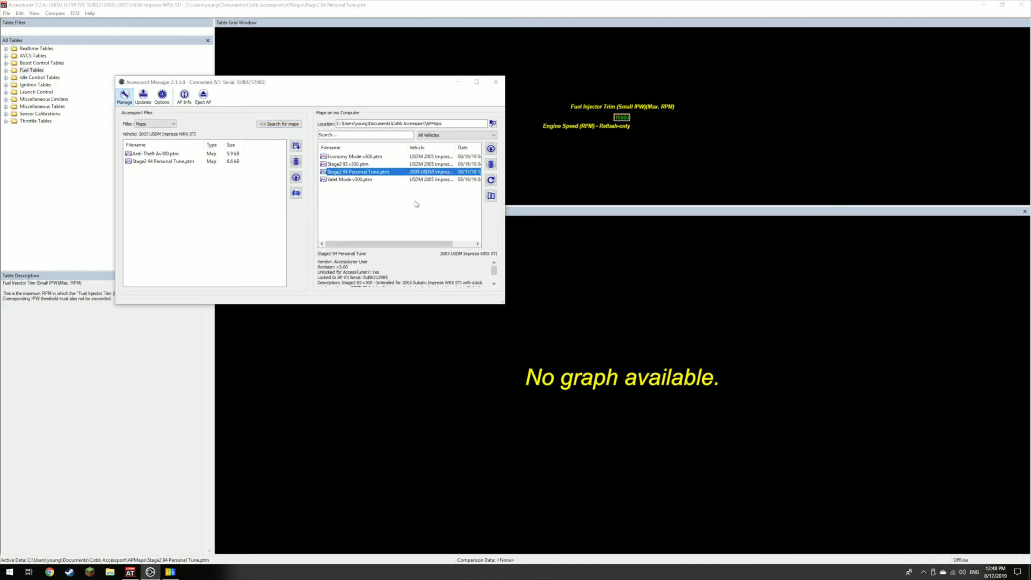
mouse_move(491, 149)
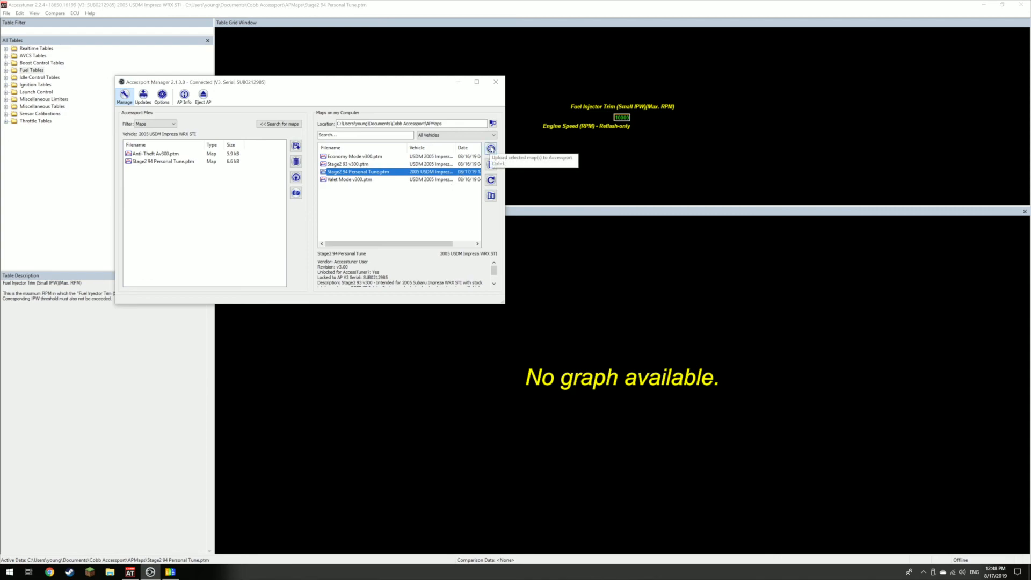
left_click(491, 147)
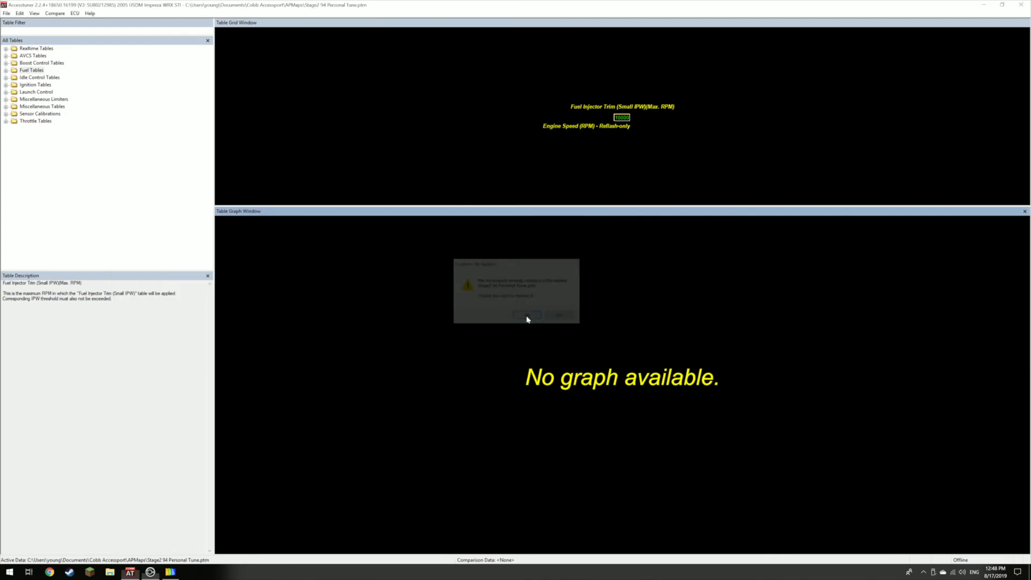
left_click(528, 314)
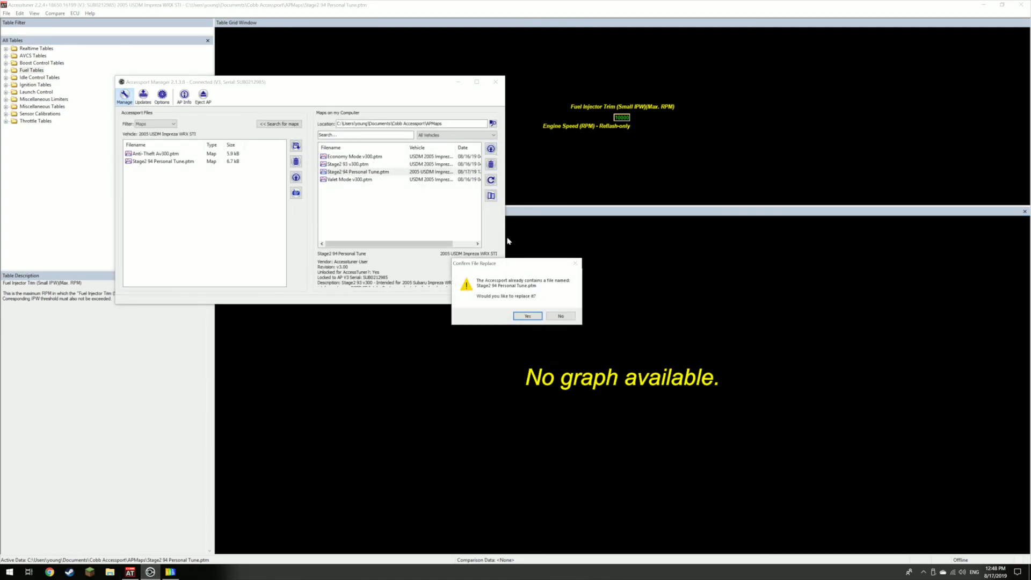
left_click(527, 317)
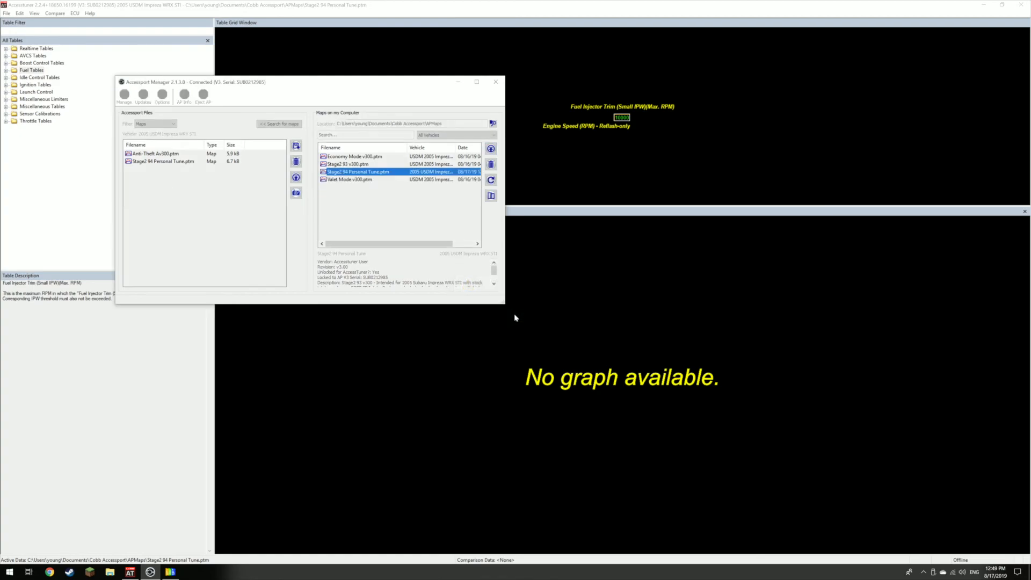
- Disconnect and close Accessport Manager and Cobb Accesstuner
left_click(124, 94)
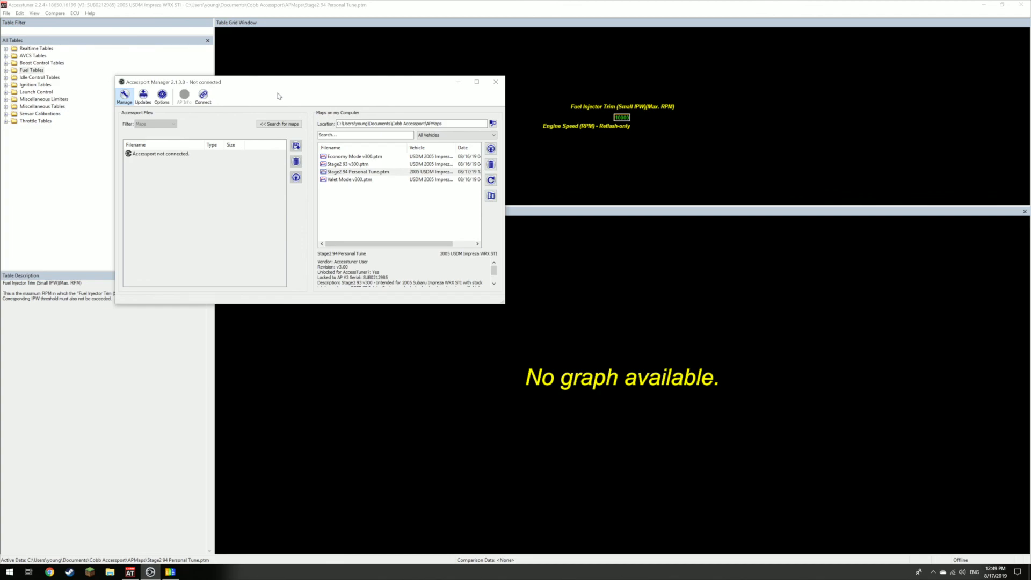
mouse_move(498, 64)
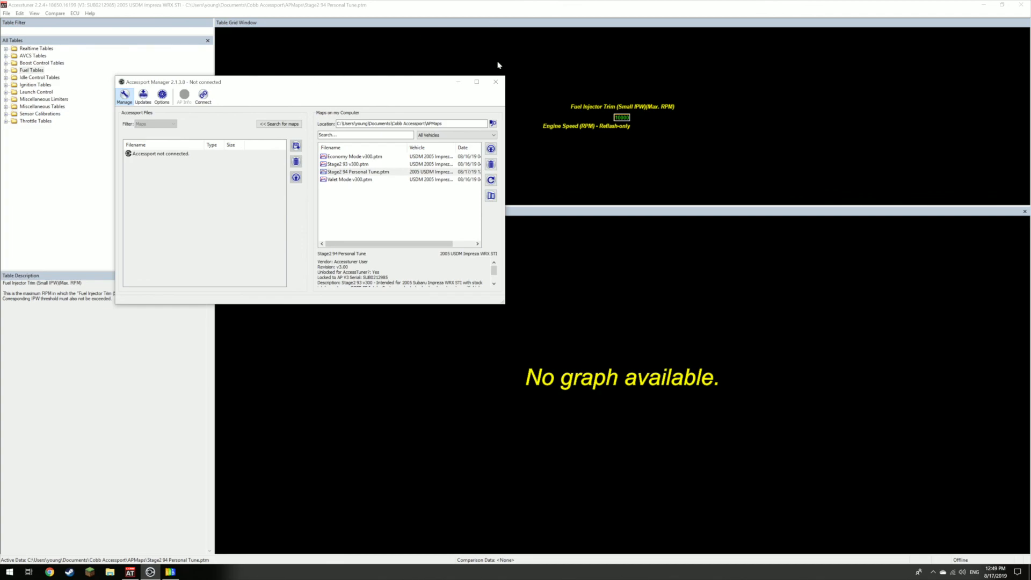
left_click(495, 82)
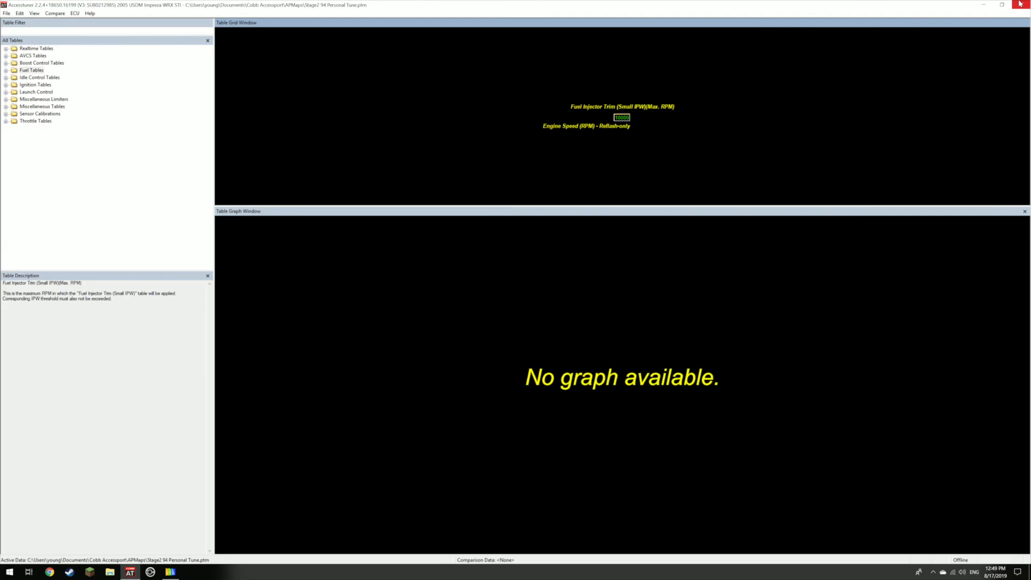
left_click(1021, 5)
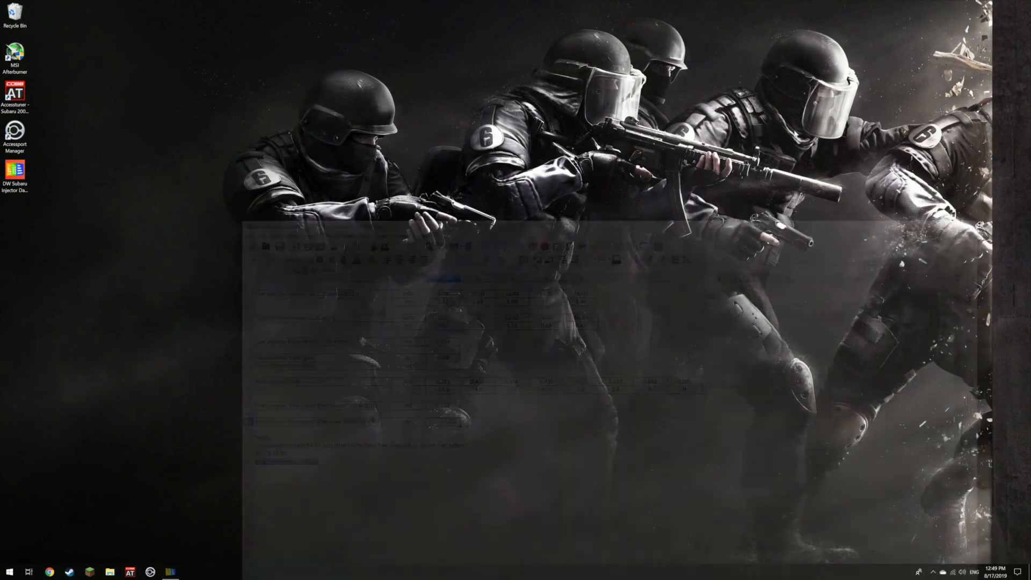